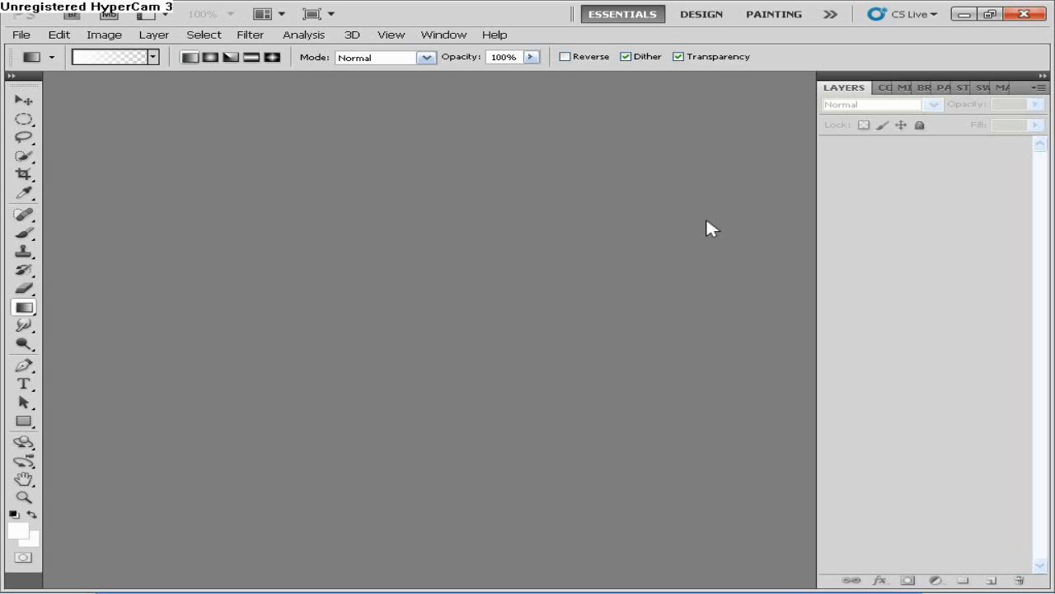
mouse_move(426, 114)
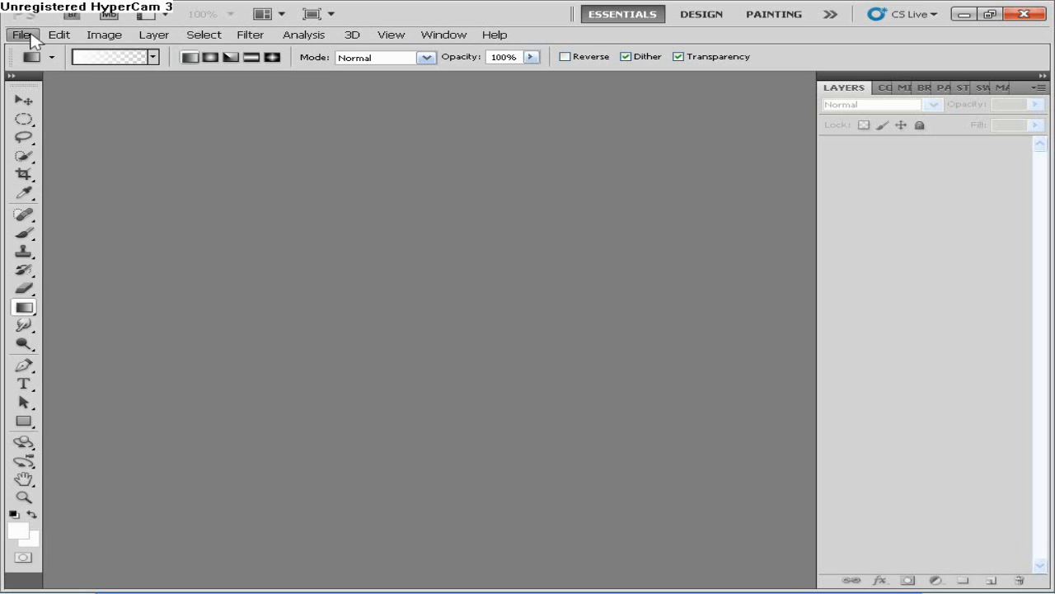
- Bring up the File menu to reach the Open command
left_click(22, 33)
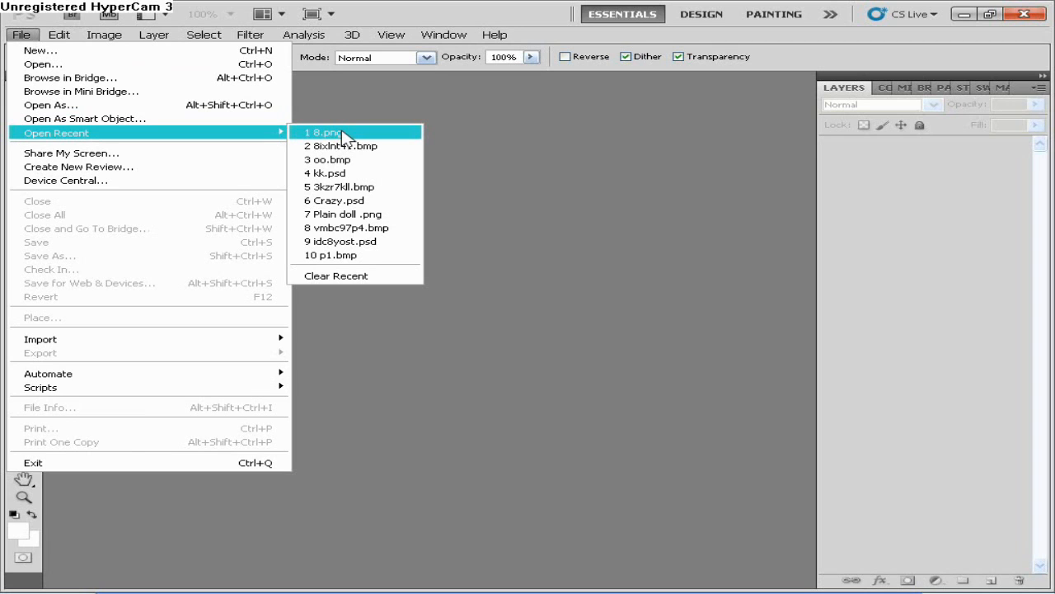
mouse_move(86, 118)
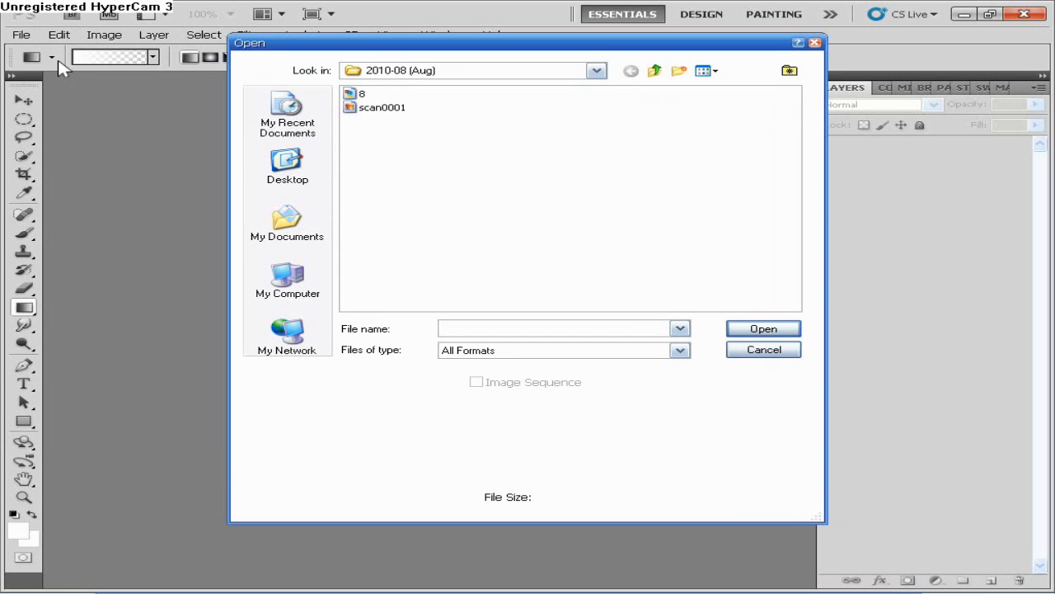
mouse_move(131, 59)
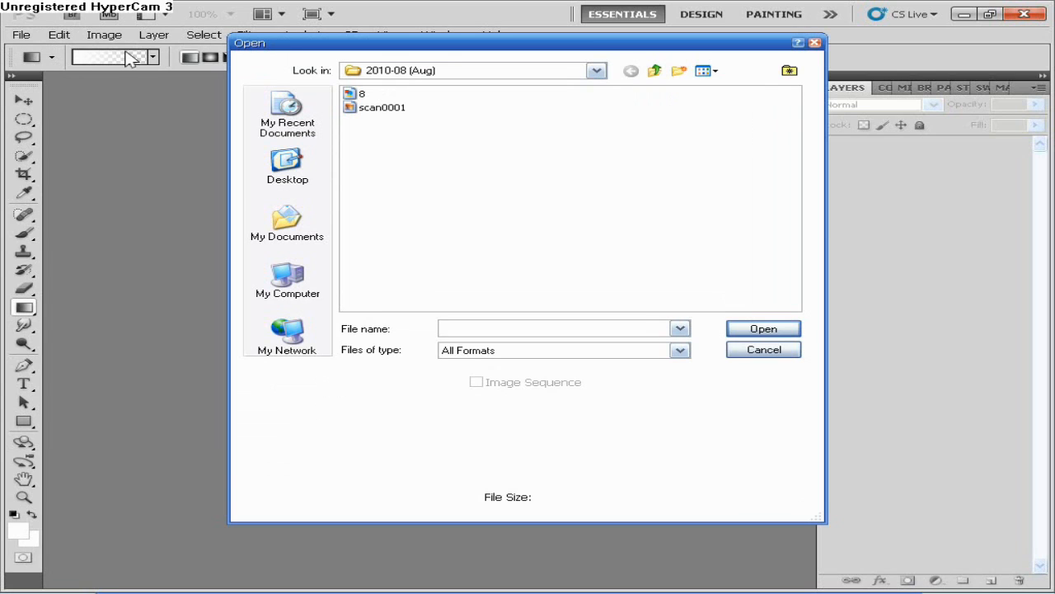
- Browse from My Computer into My Documents > My Pictures in the Open dialog
left_click(287, 284)
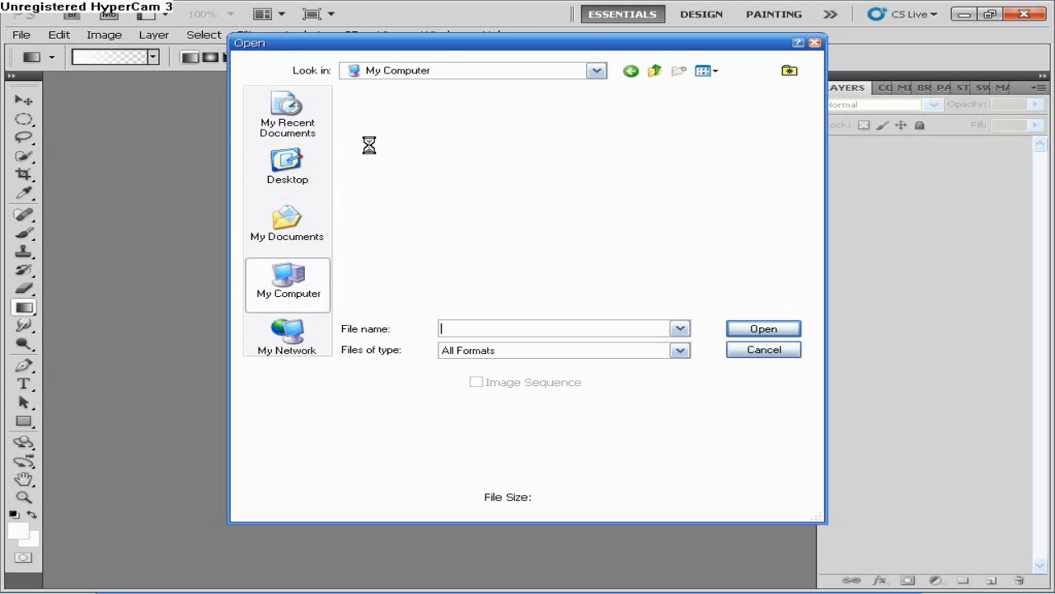
left_click(287, 283)
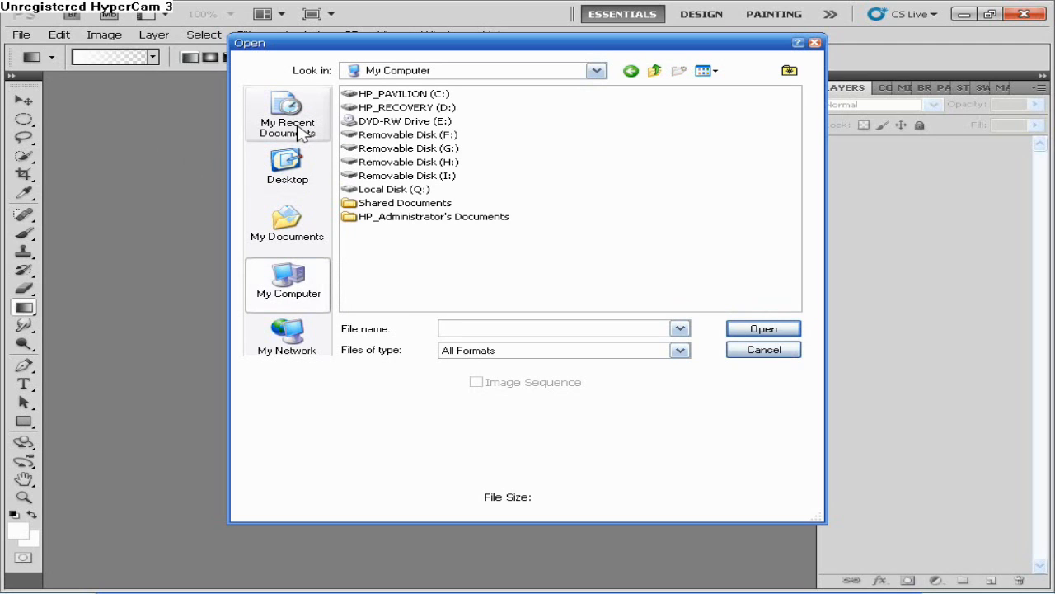
mouse_move(614, 9)
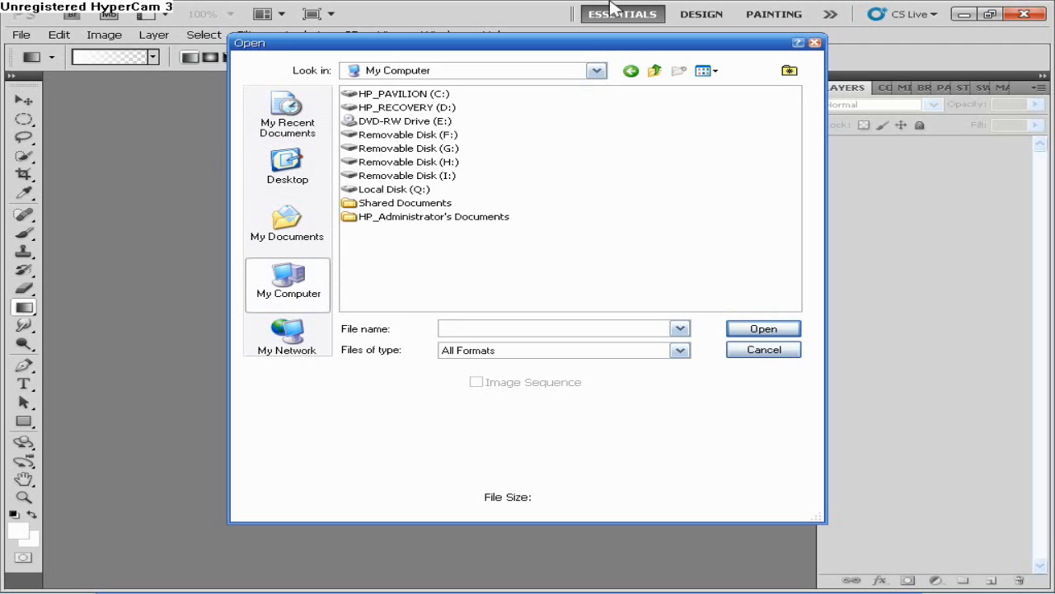
mouse_move(315, 294)
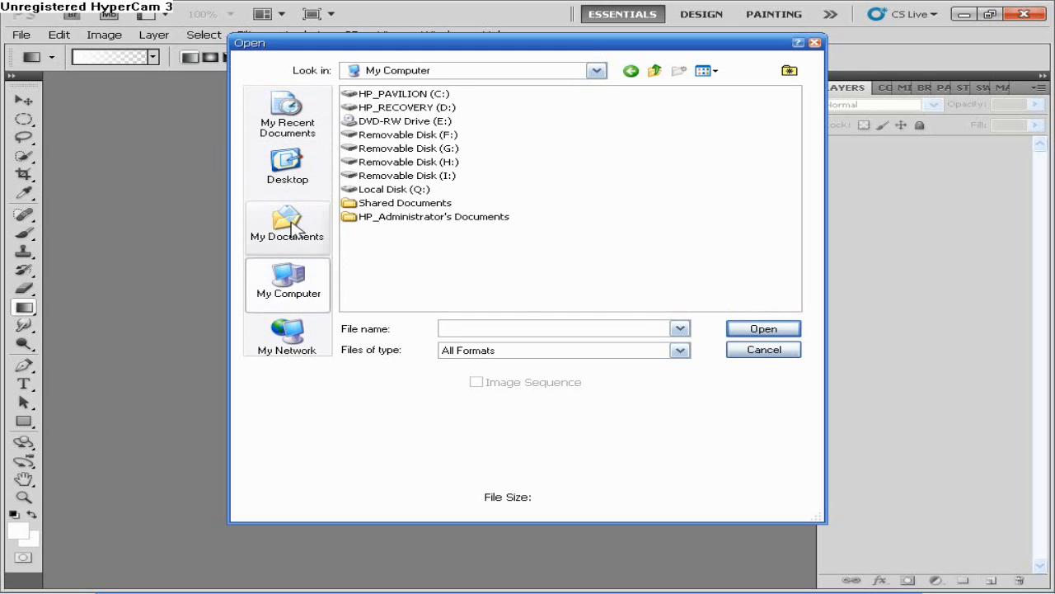
left_click(287, 227)
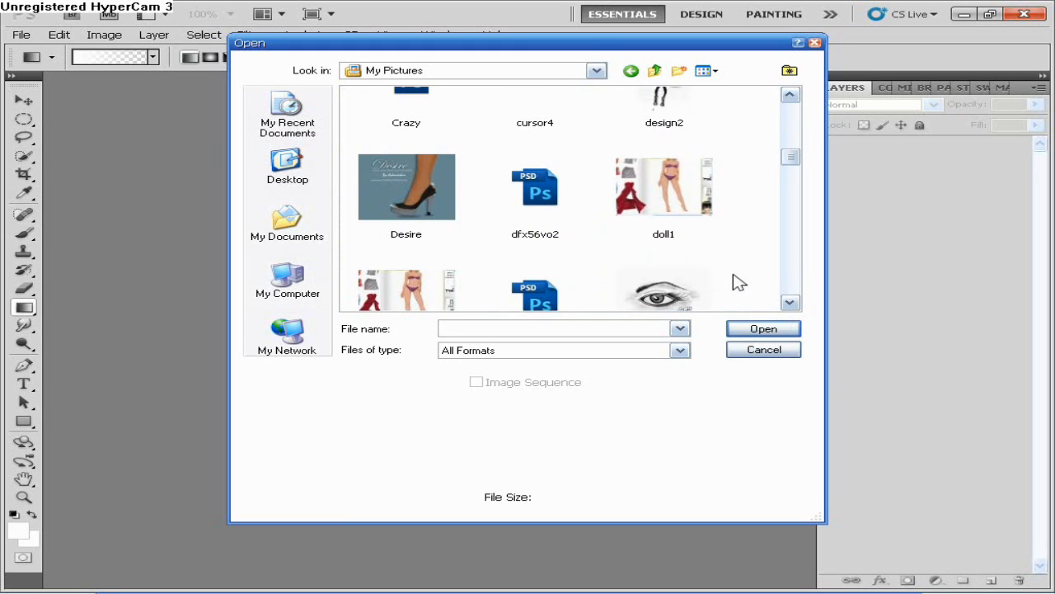
scroll("up", 3)
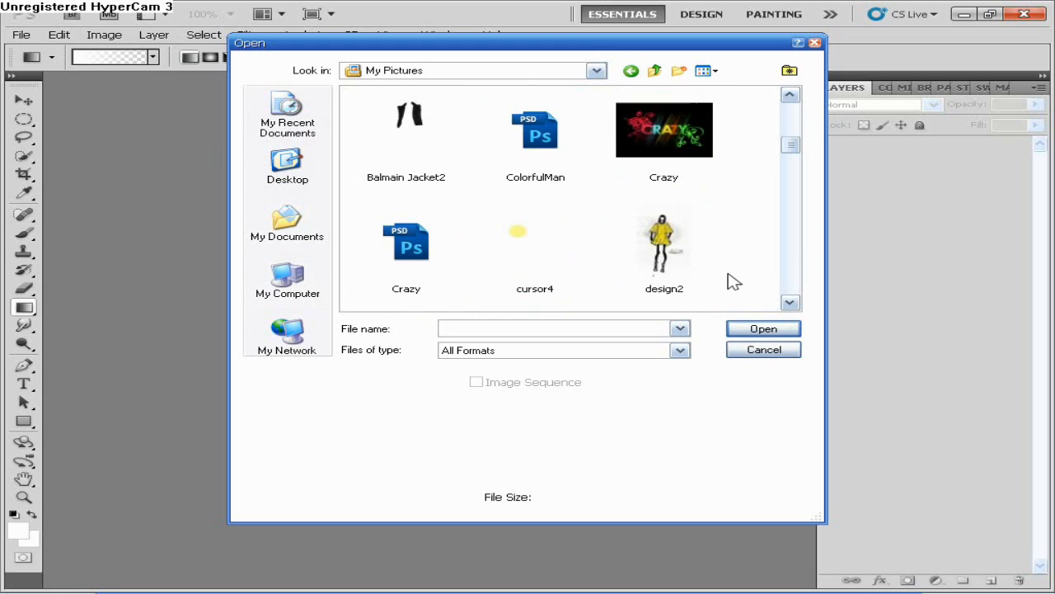
scroll("up", 3)
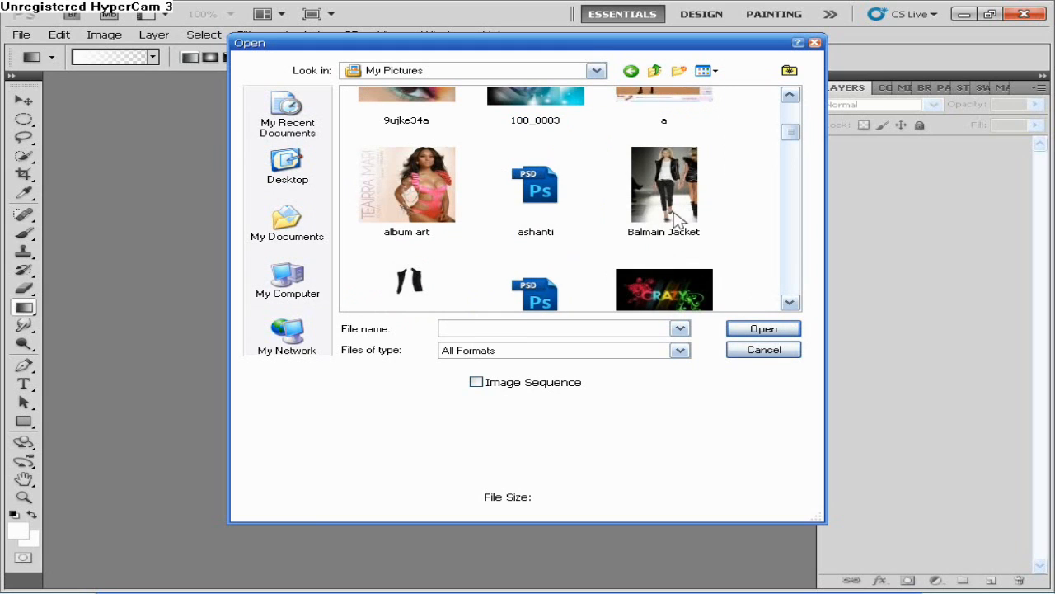
- Select the Balmain Jacket runway photo and open it
left_click(663, 184)
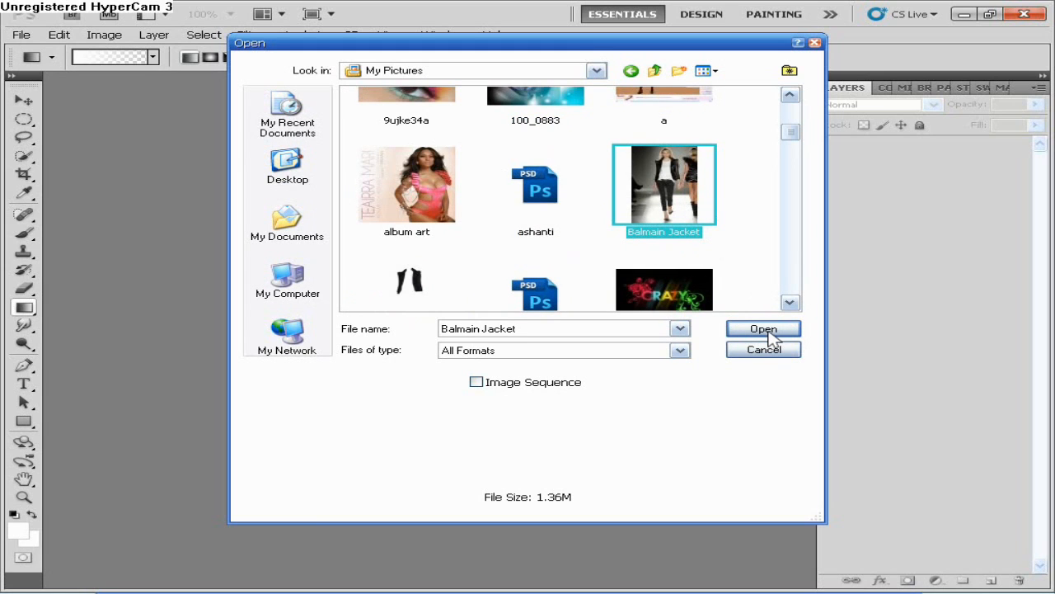
left_click(762, 328)
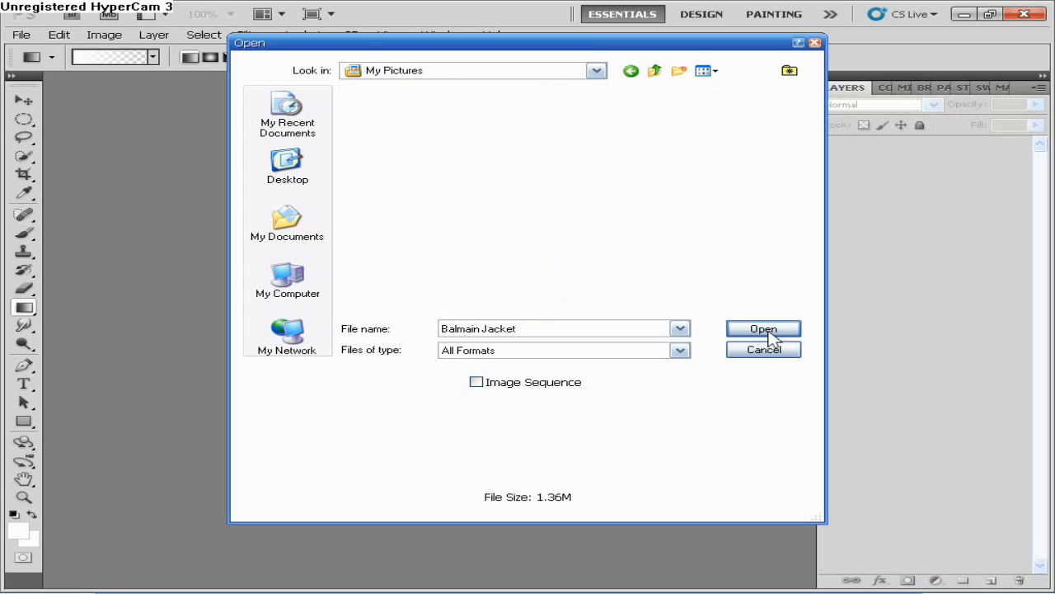
left_click(762, 329)
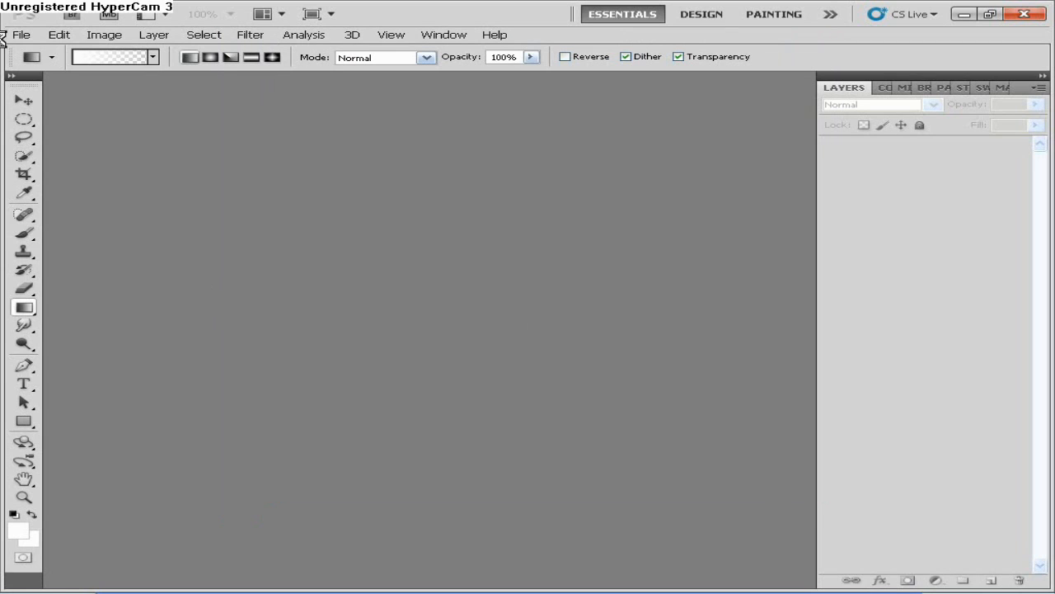
mouse_move(16, 40)
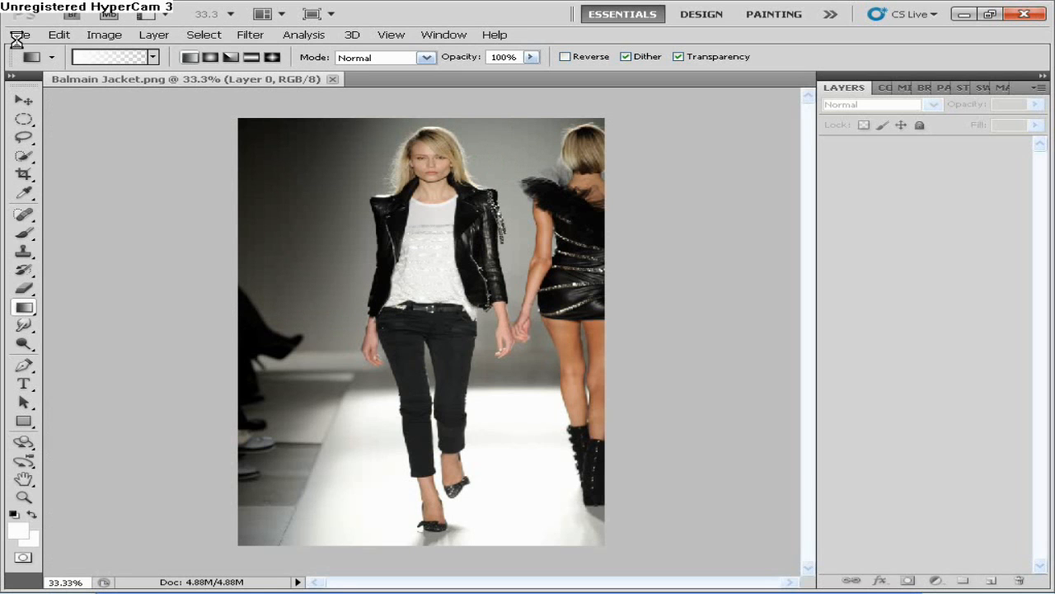
- Bring up the File menu again with the runway photo loaded
left_click(21, 33)
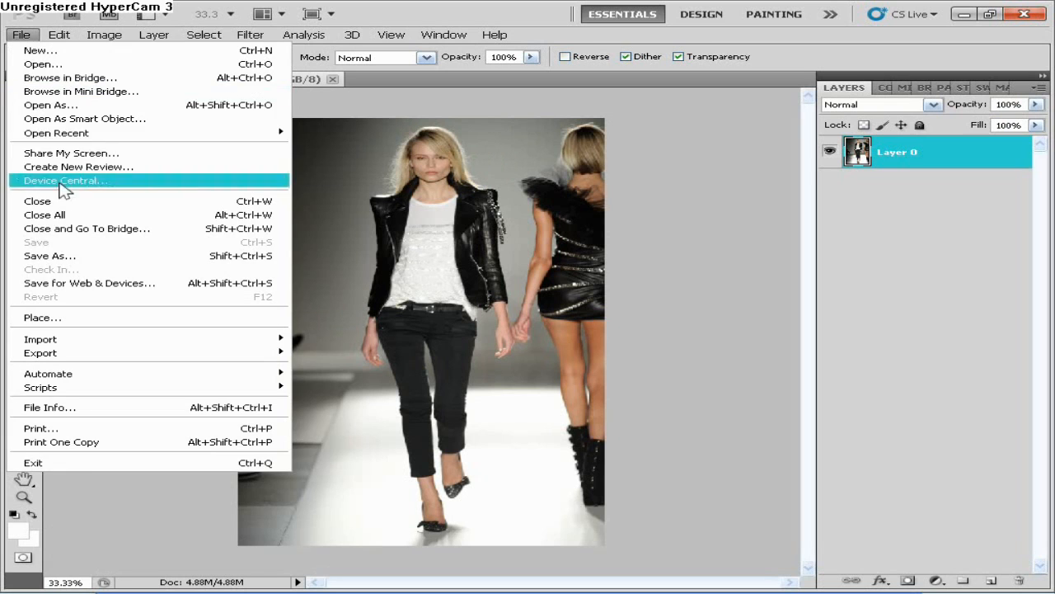
- Open the Balmain Jacket2 drawing of black jacket pieces as a second document
left_click(43, 63)
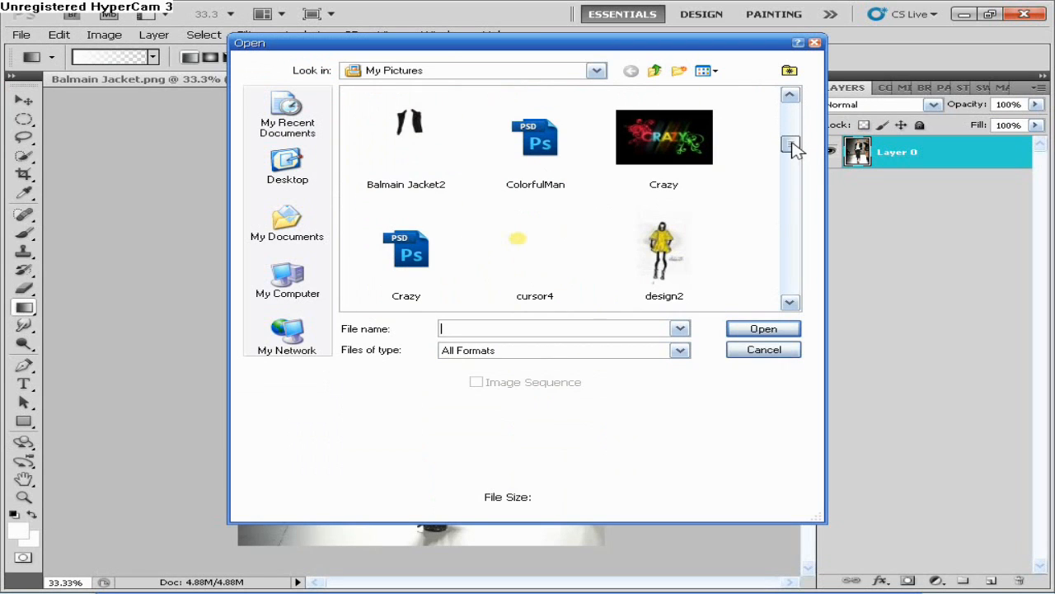
left_click(405, 139)
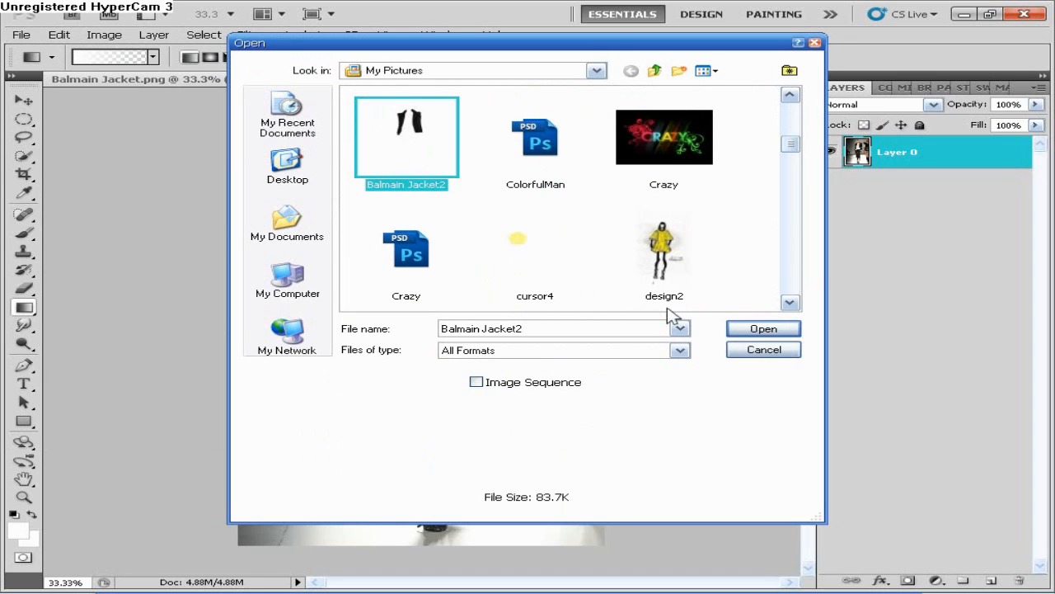
left_click(762, 328)
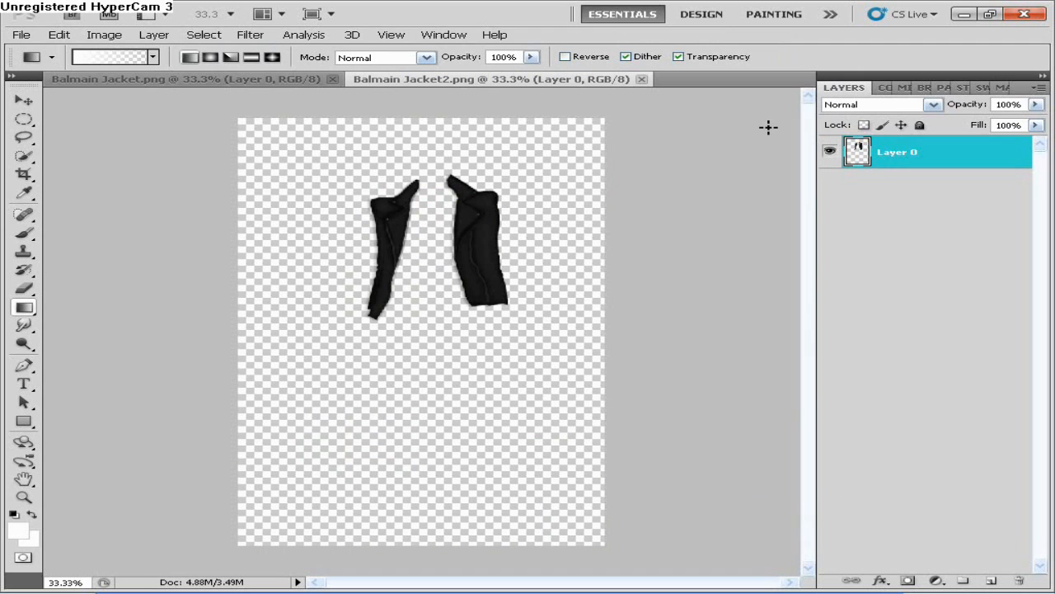
mouse_move(769, 129)
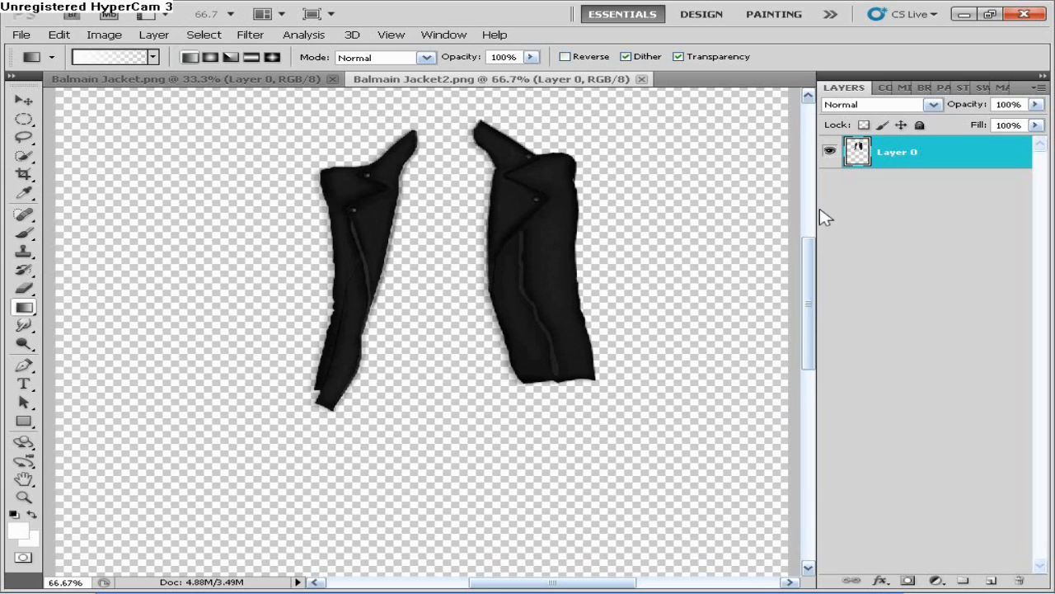
mouse_move(970, 328)
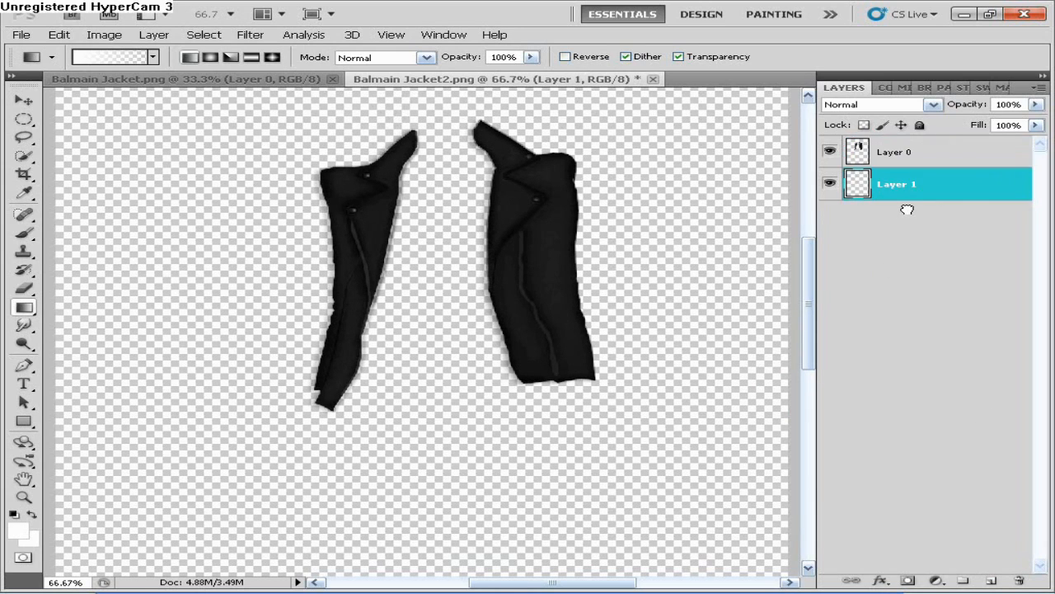
- Fill the empty background layer with the current colour using the Paint Bucket
left_click(877, 87)
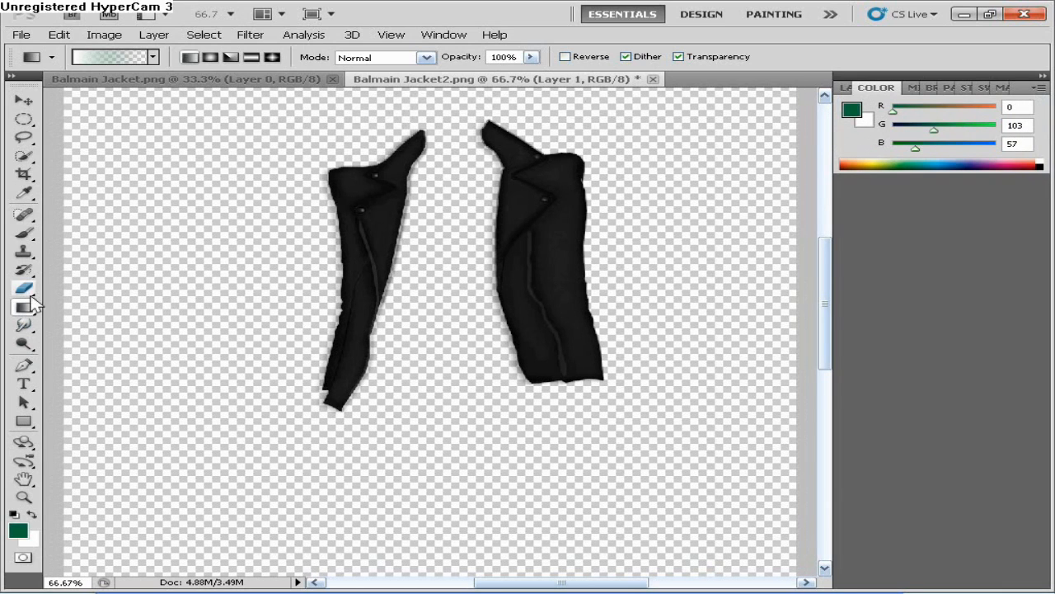
left_click(23, 306)
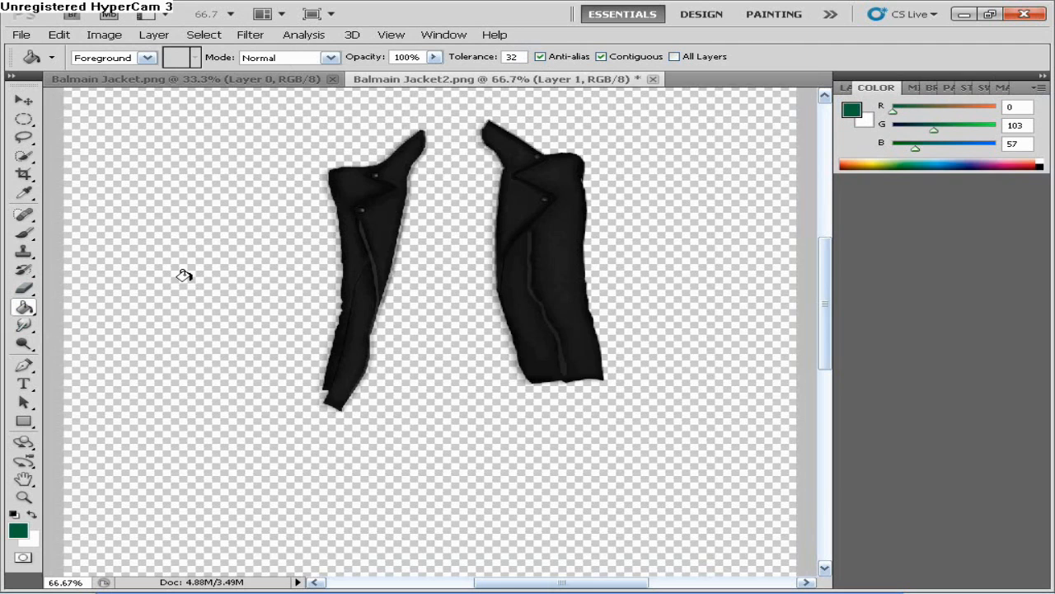
left_click(182, 274)
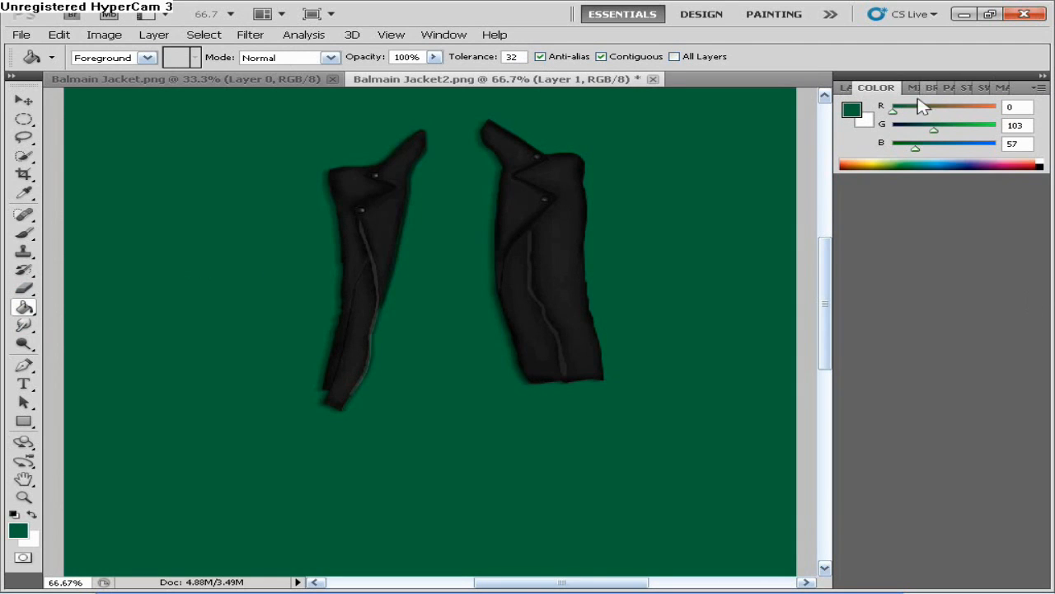
- Set the foreground to a pinkish-purple shade in the Color Picker for the fill
left_click(19, 531)
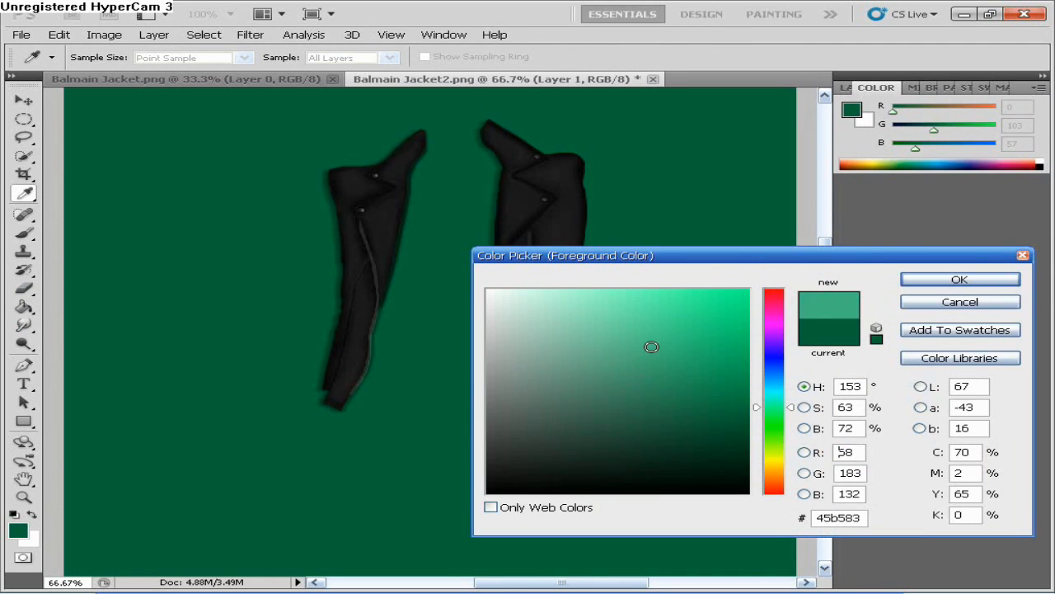
left_click(772, 322)
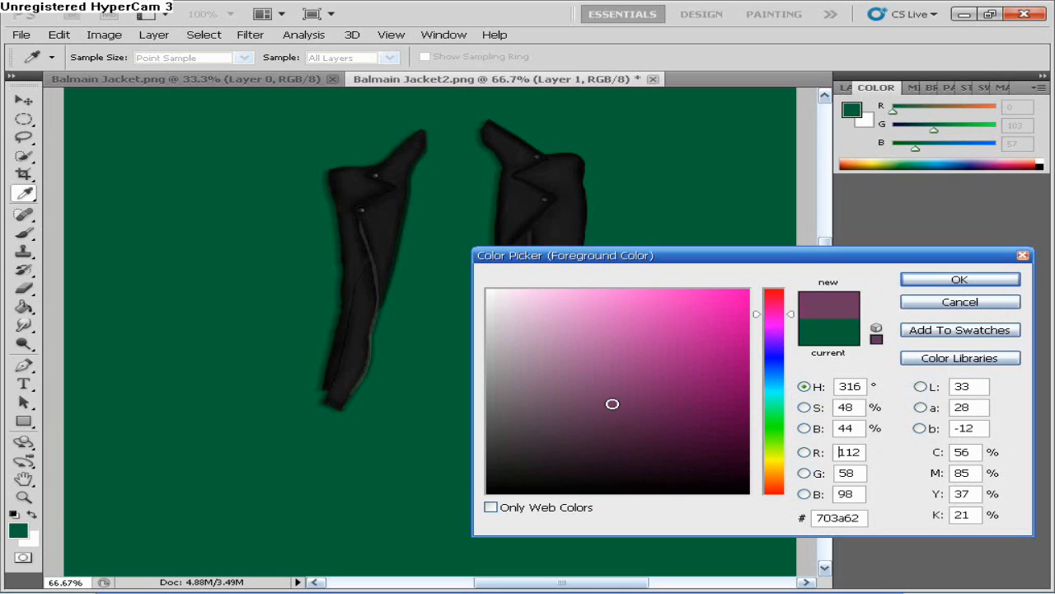
left_click(960, 278)
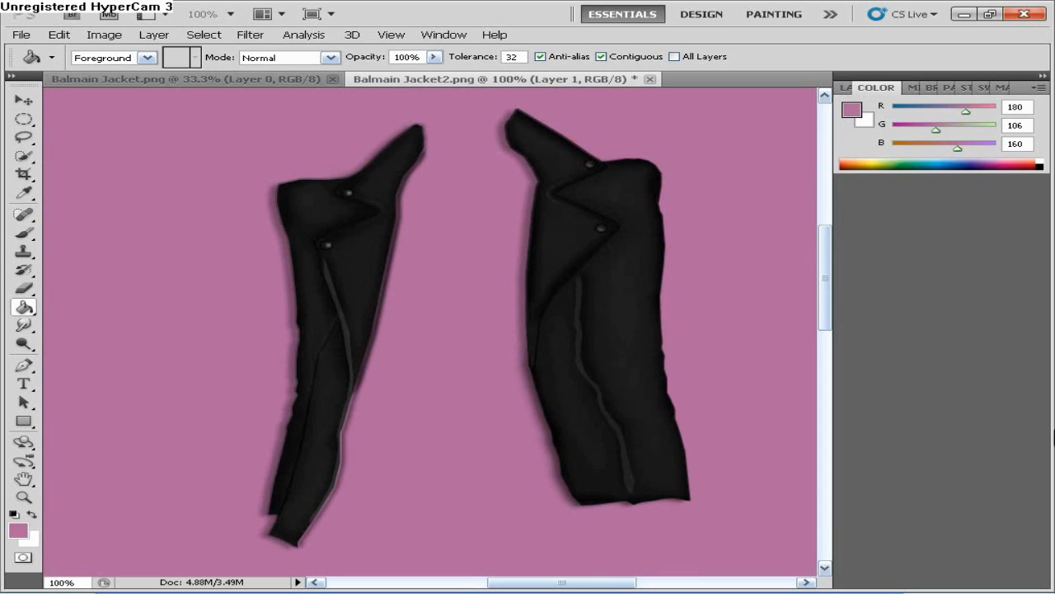
mouse_move(184, 58)
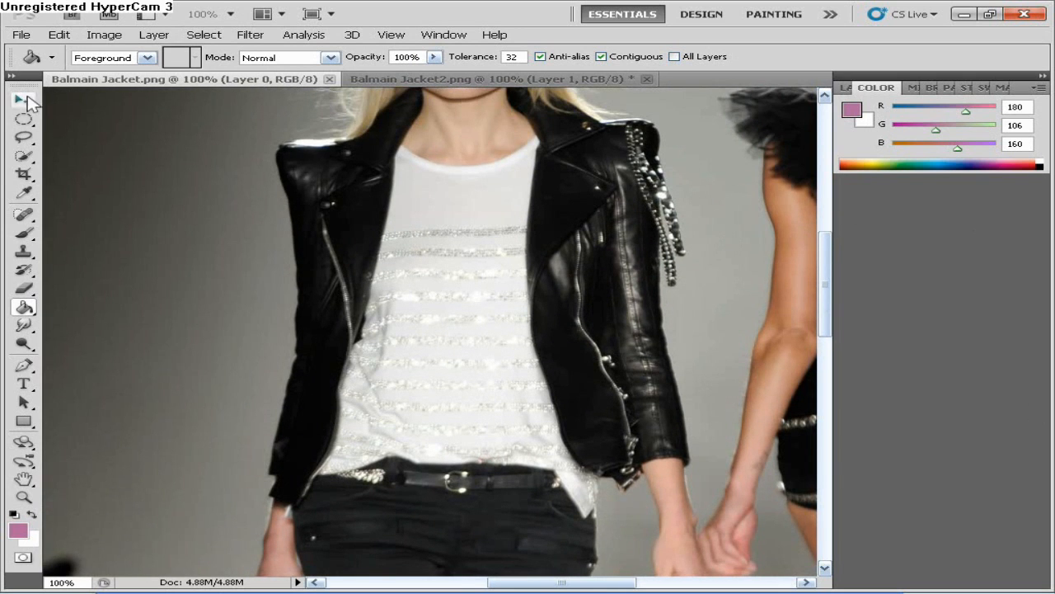
- Activate the Move tool on the photo, then switch to the Balmain Jacket2.png drawing
left_click(23, 99)
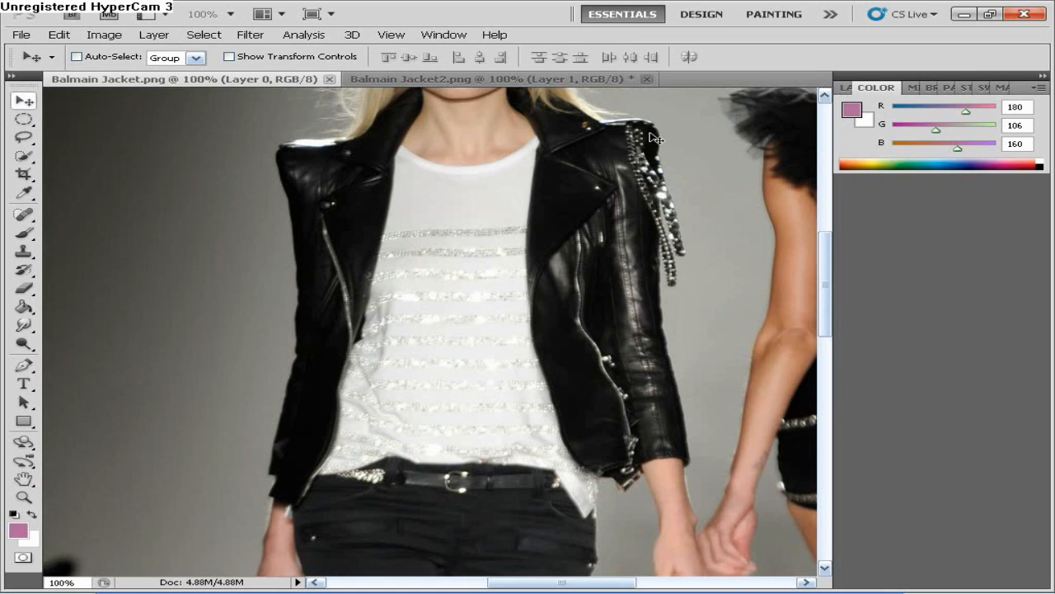
mouse_move(673, 233)
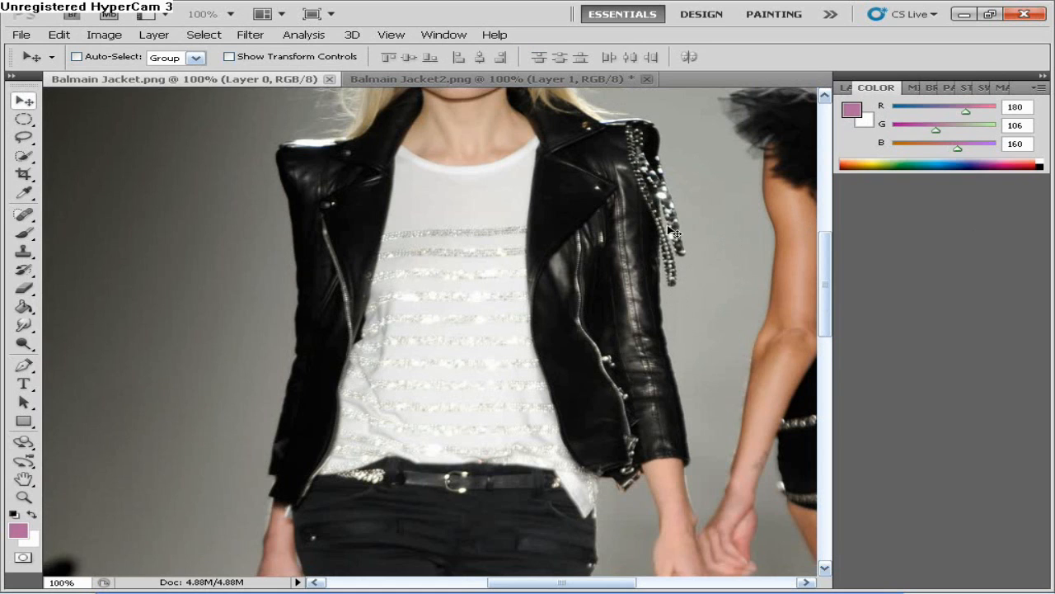
mouse_move(689, 262)
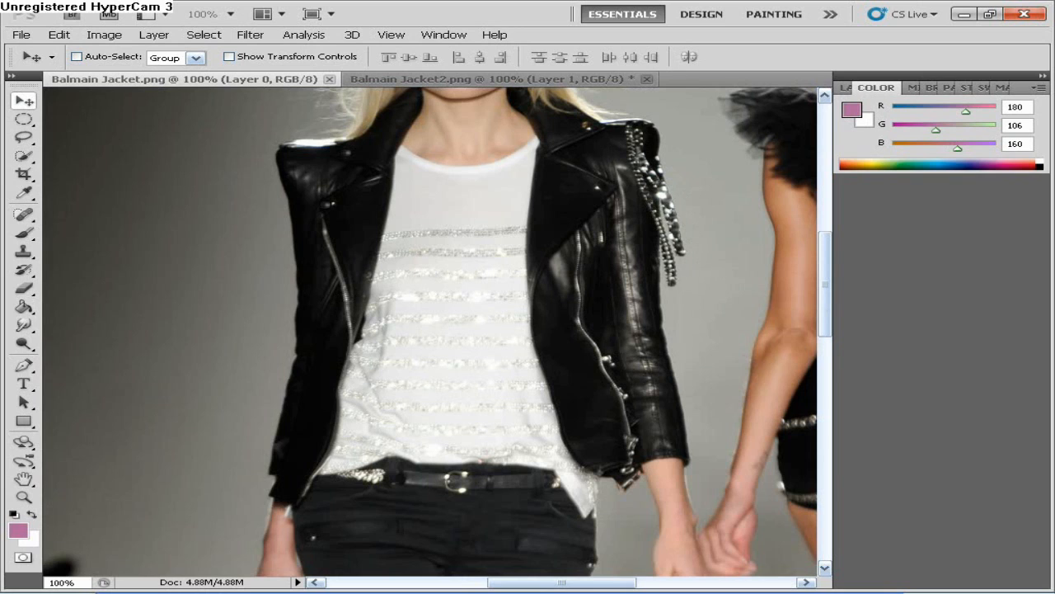
mouse_move(338, 245)
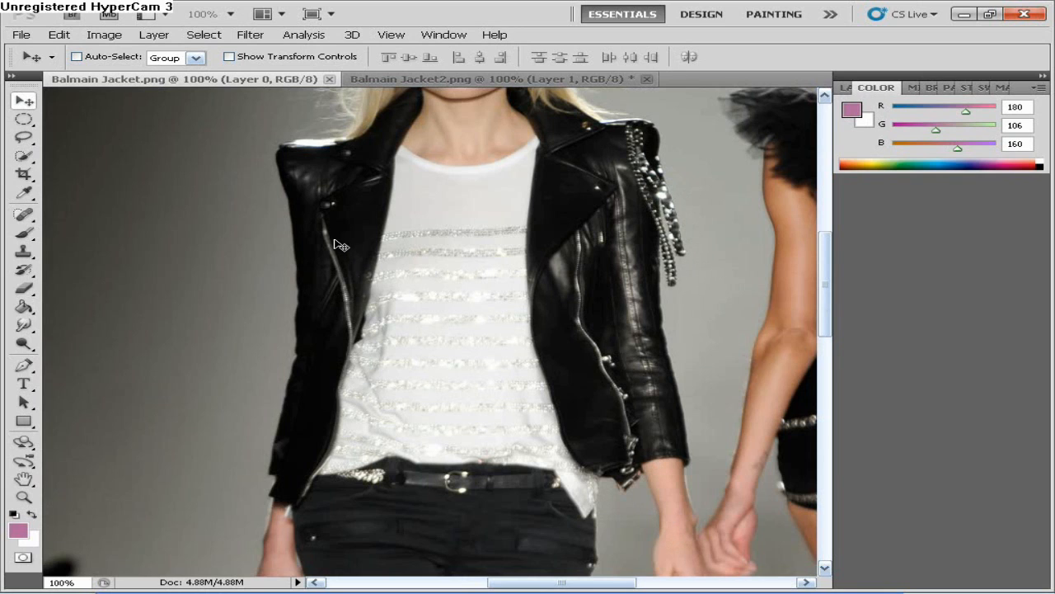
mouse_move(320, 294)
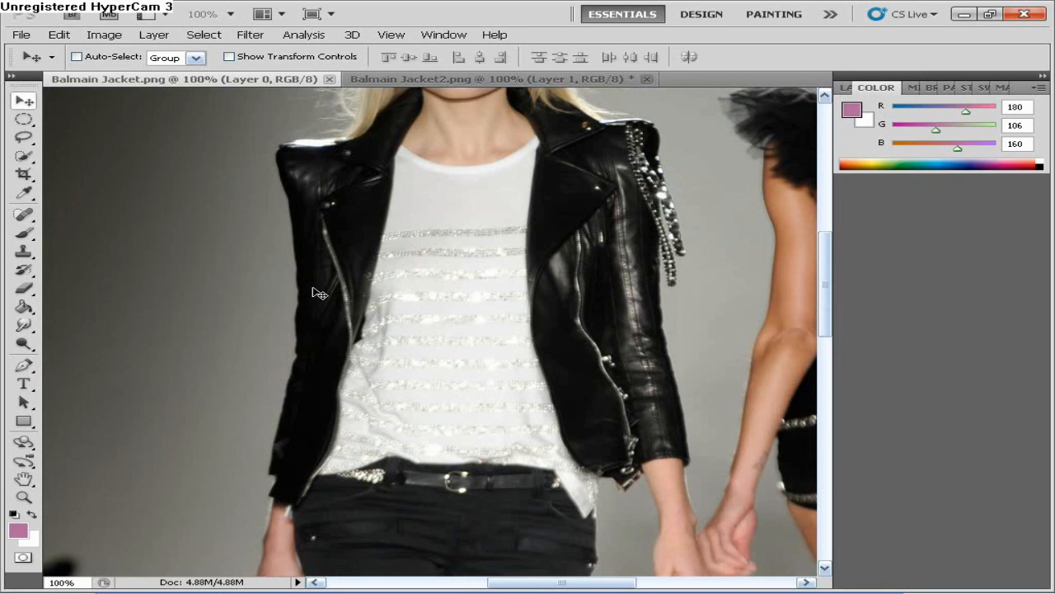
left_click(495, 79)
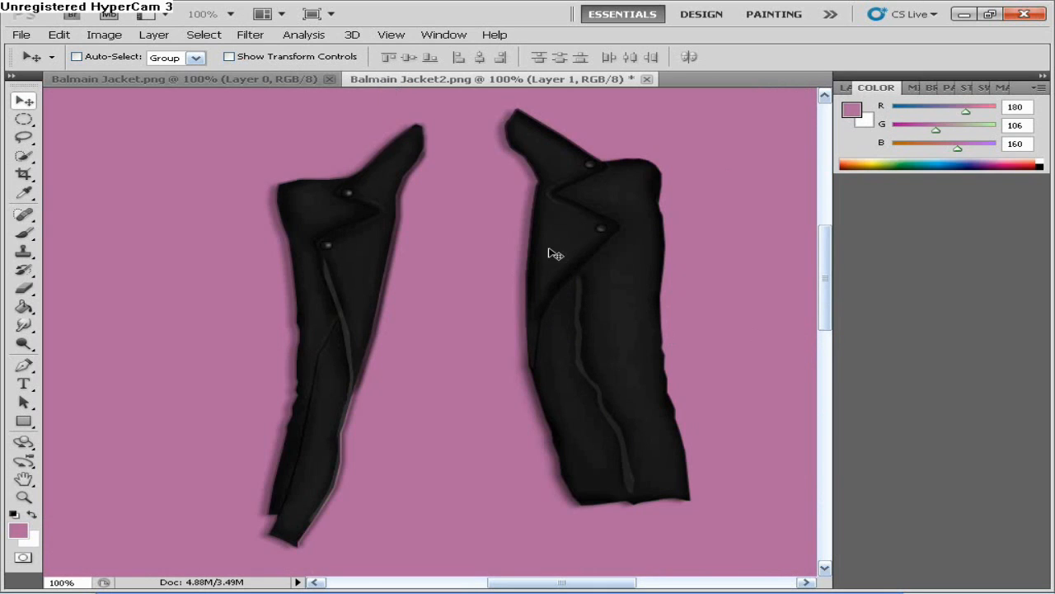
mouse_move(640, 211)
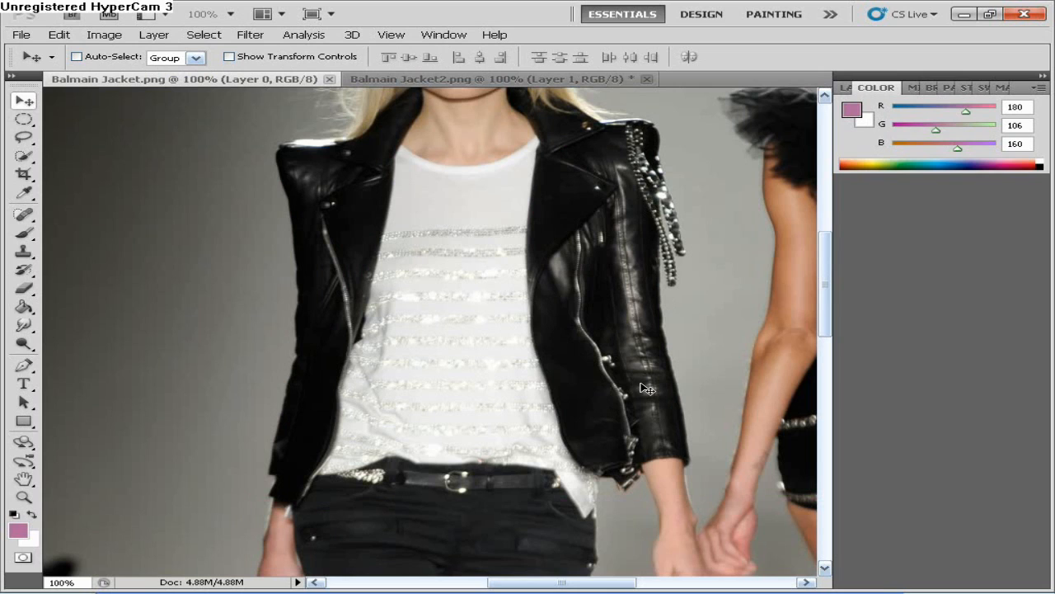
mouse_move(637, 426)
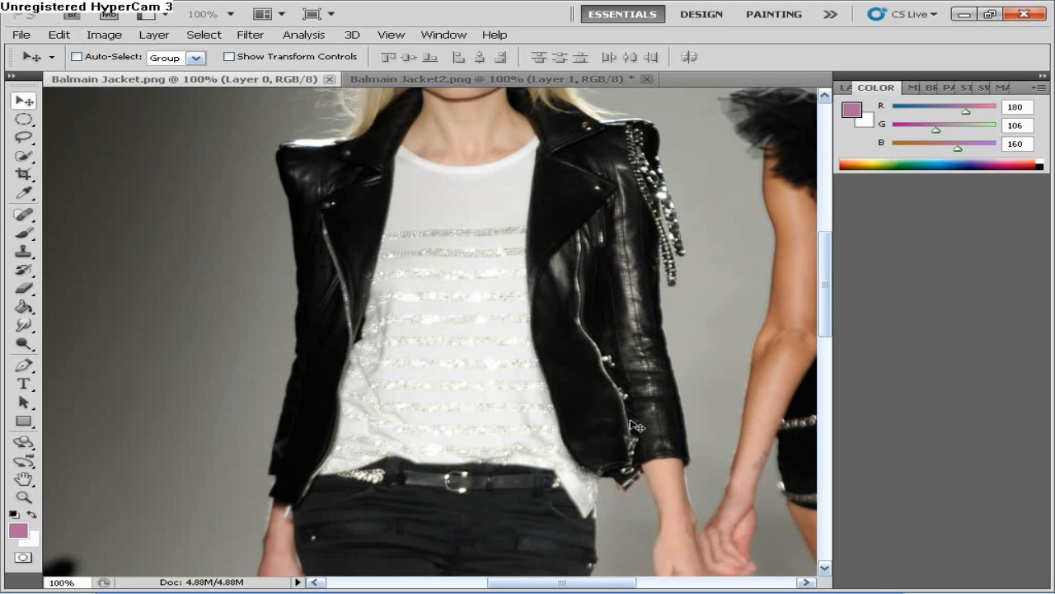
mouse_move(699, 430)
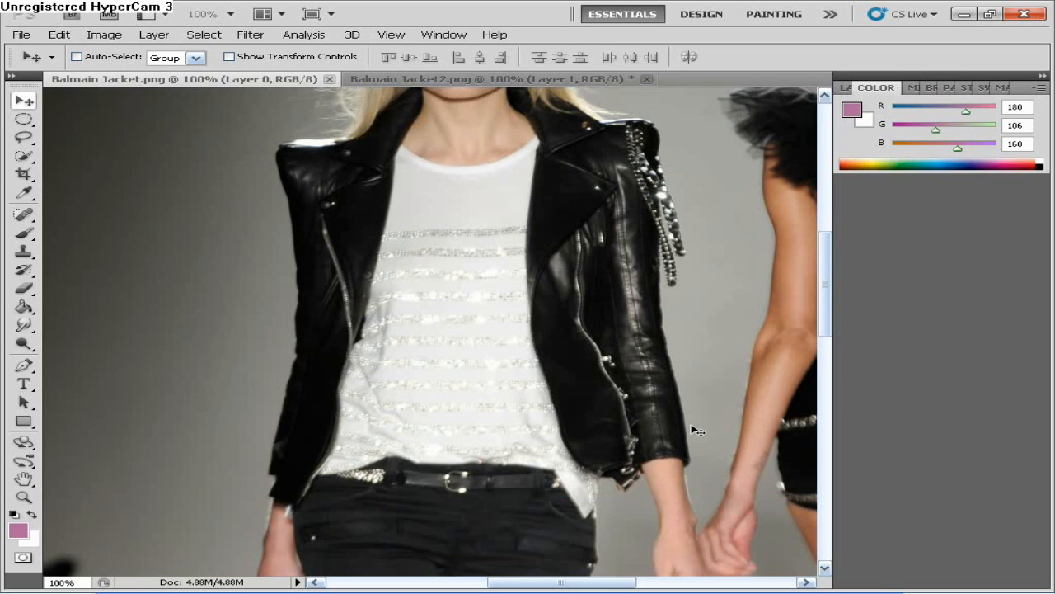
mouse_move(651, 211)
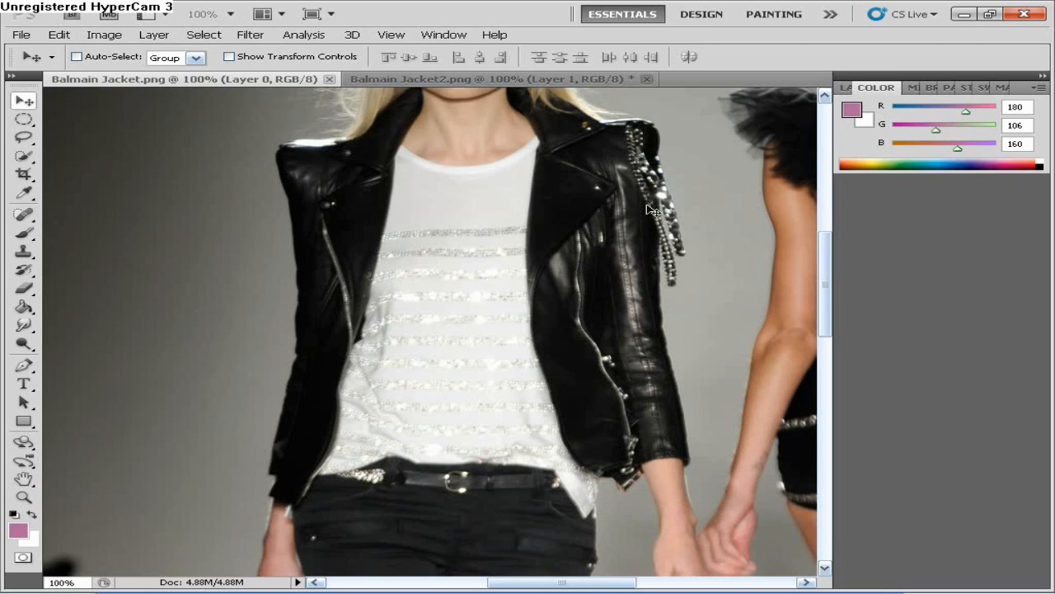
mouse_move(640, 139)
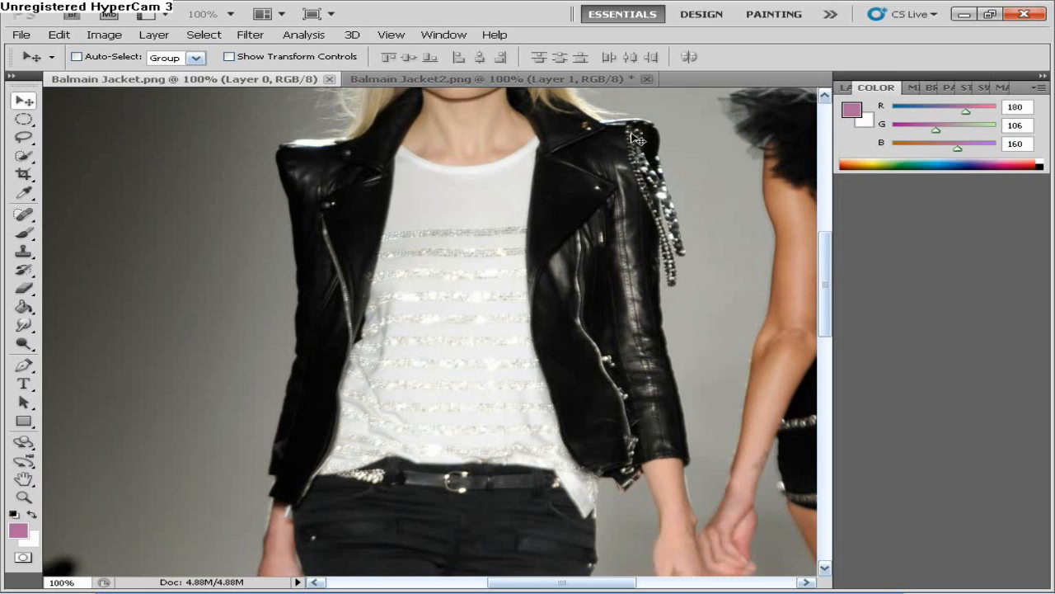
mouse_move(686, 239)
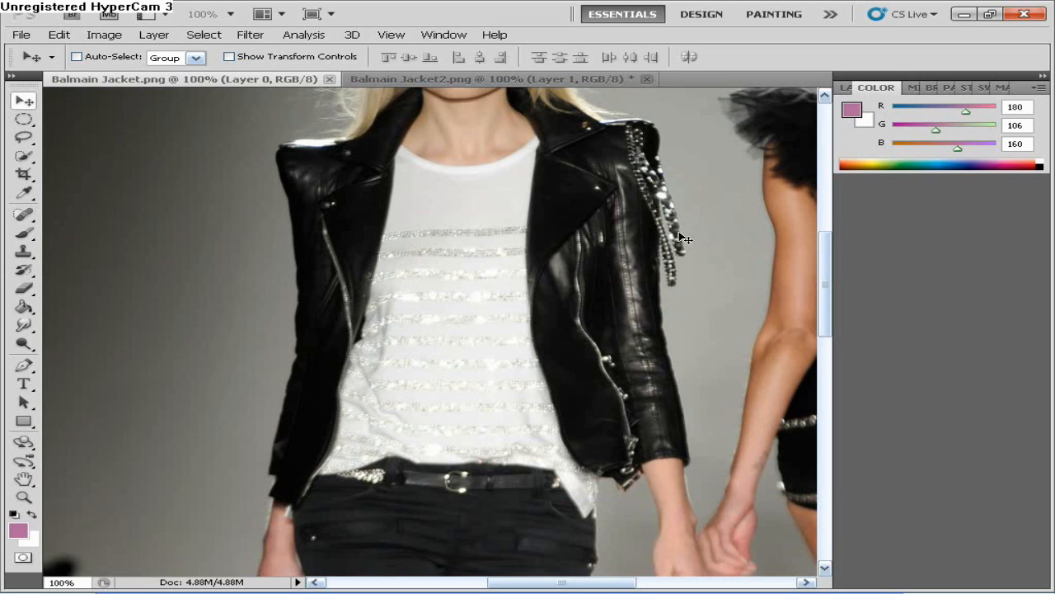
mouse_move(653, 194)
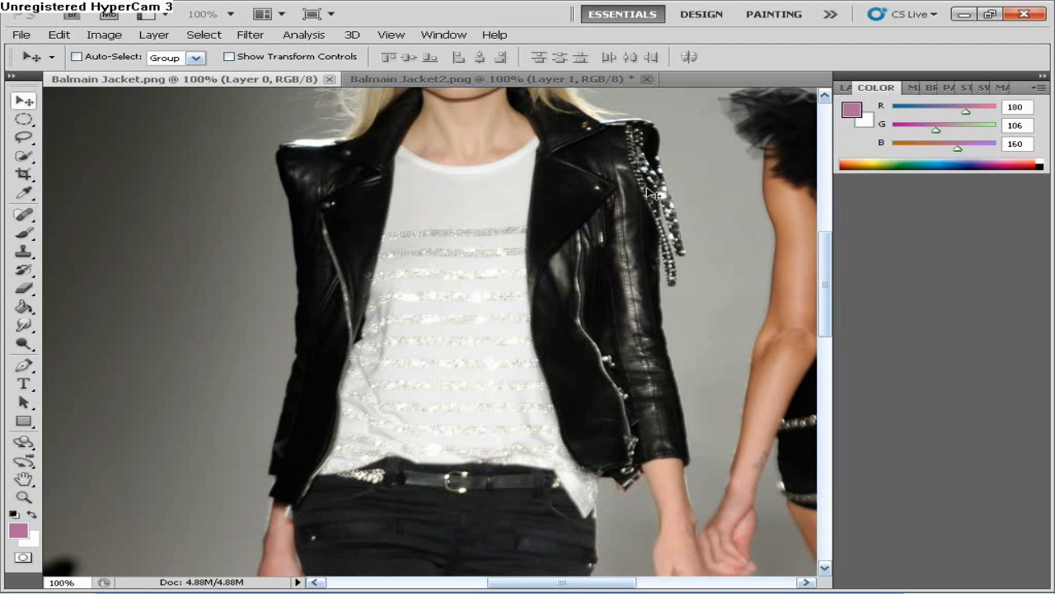
mouse_move(476, 138)
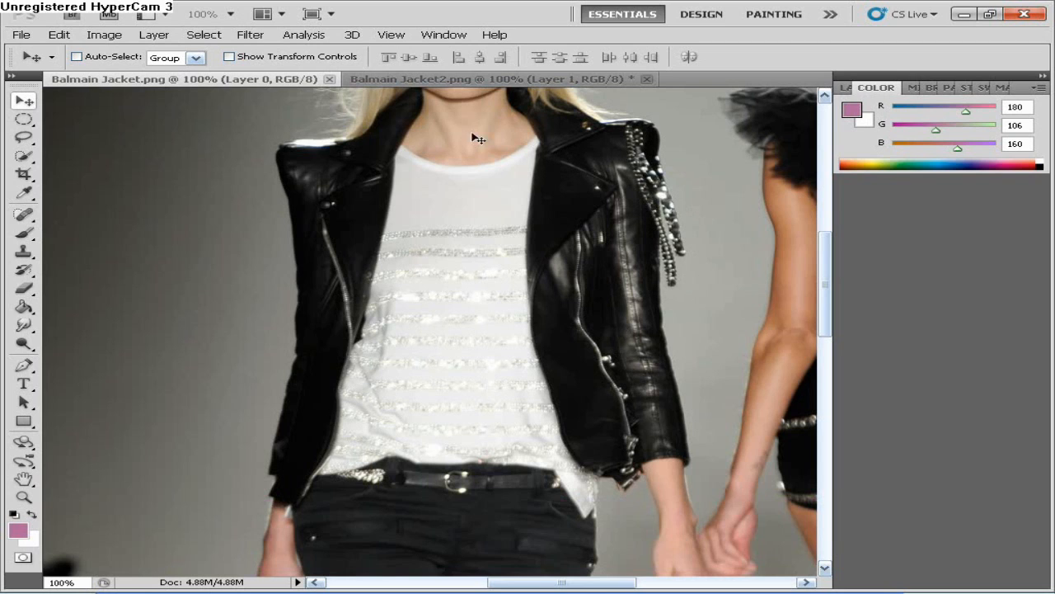
- Switch back to the Balmain Jacket2.png drawing to compare with the photo
left_click(495, 79)
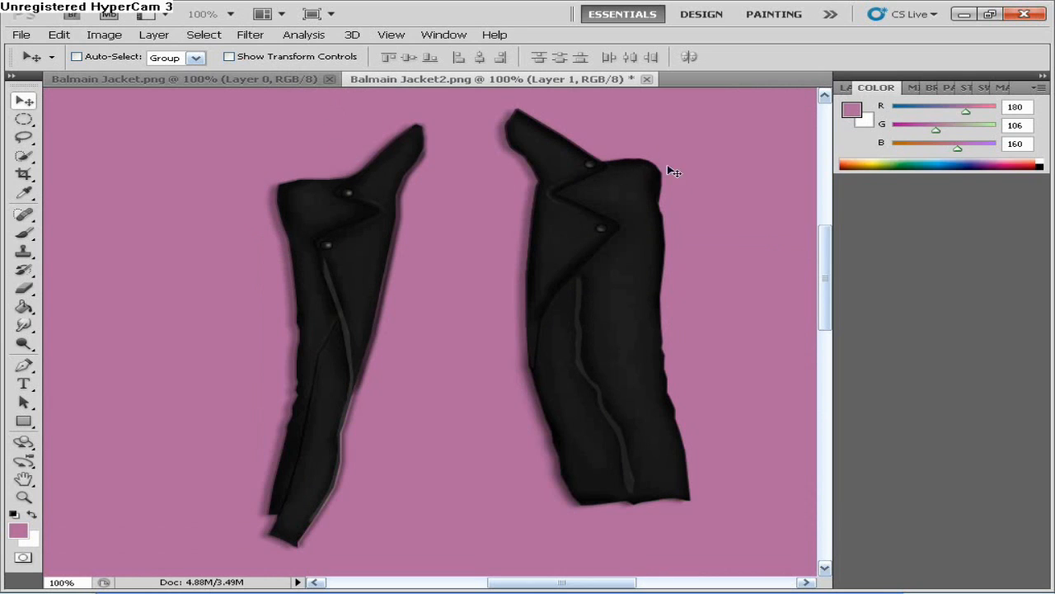
mouse_move(679, 535)
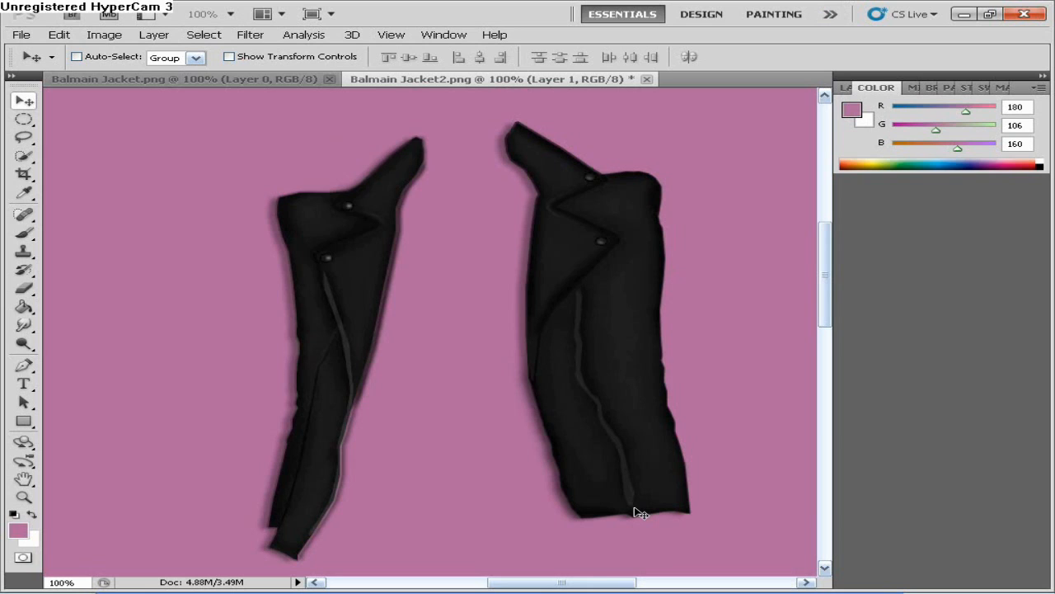
mouse_move(458, 53)
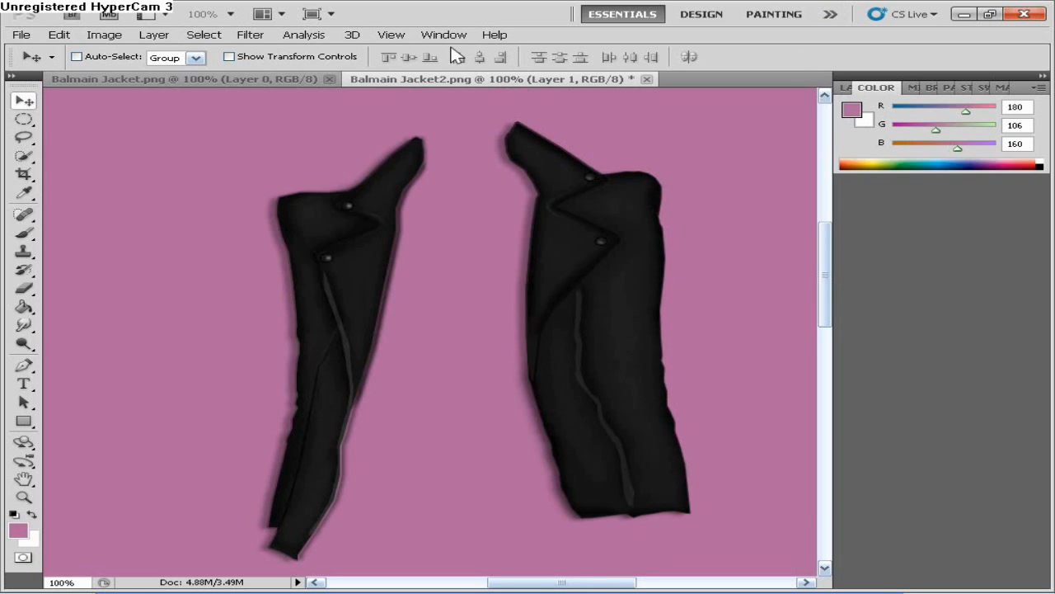
mouse_move(714, 439)
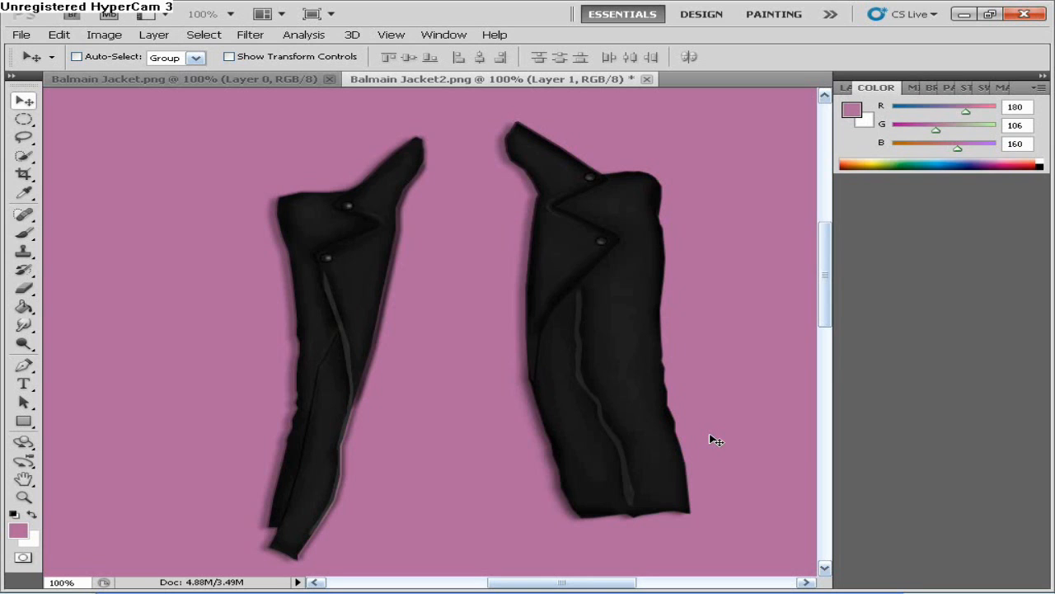
mouse_move(244, 94)
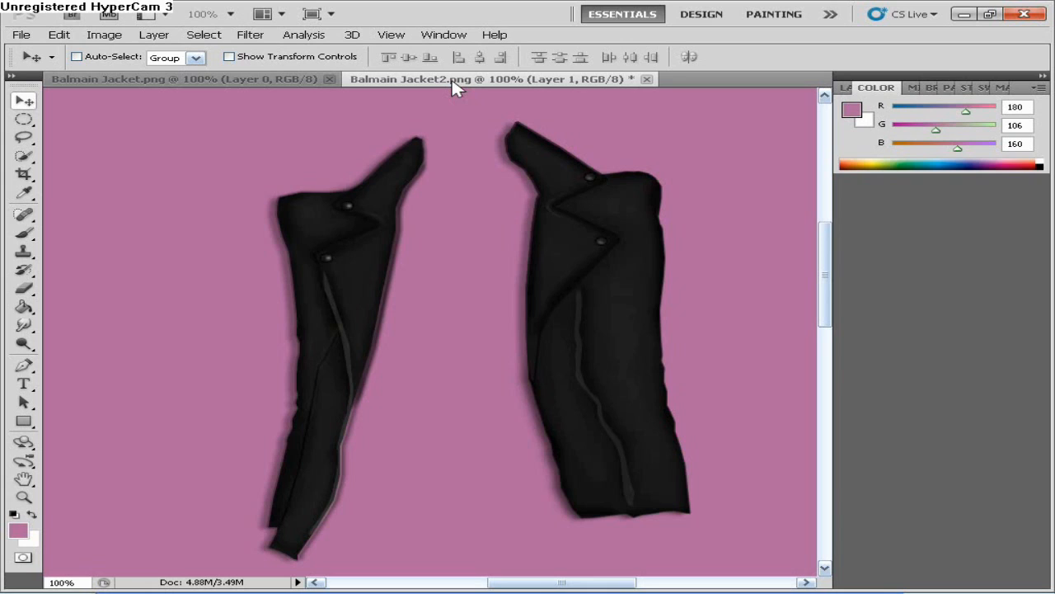
mouse_move(462, 89)
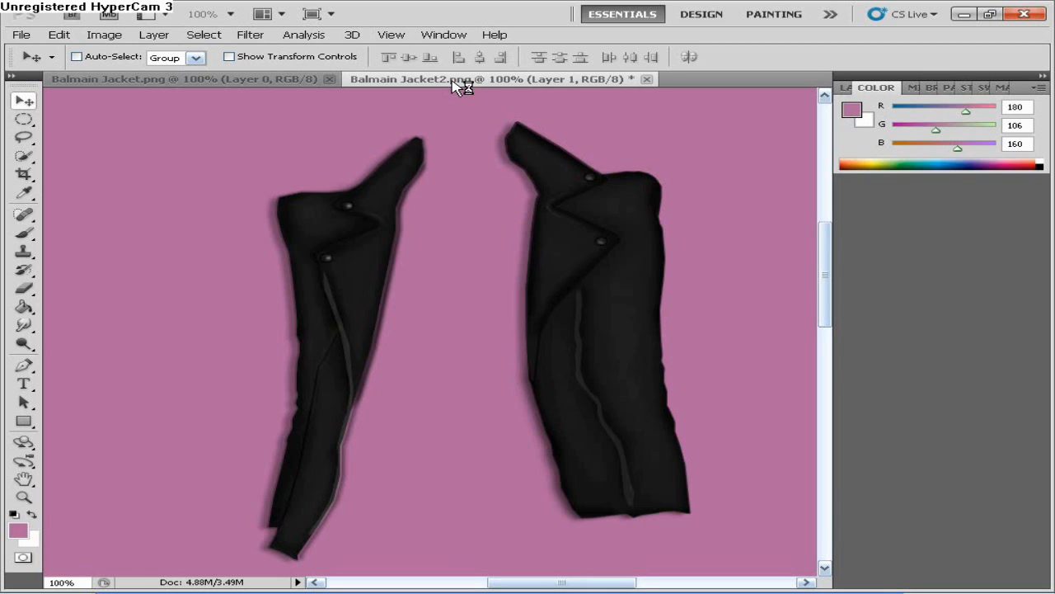
mouse_move(458, 89)
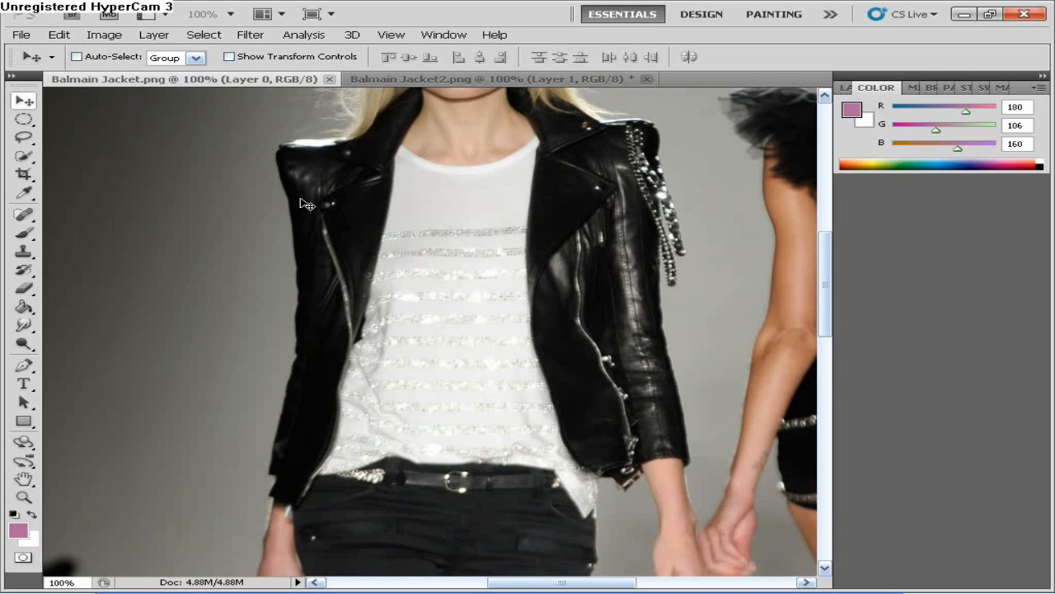
mouse_move(643, 393)
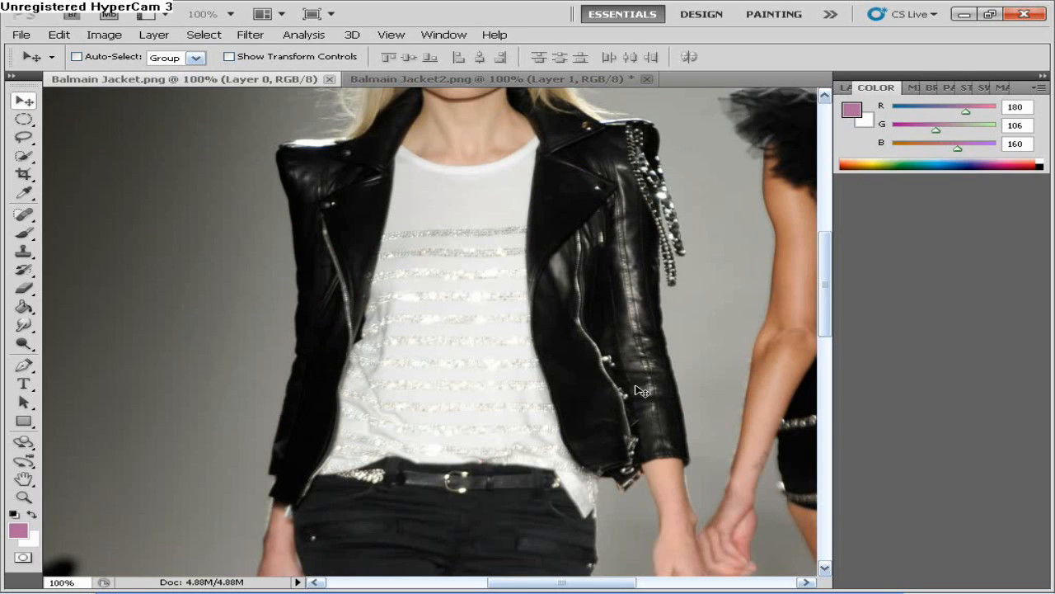
mouse_move(491, 358)
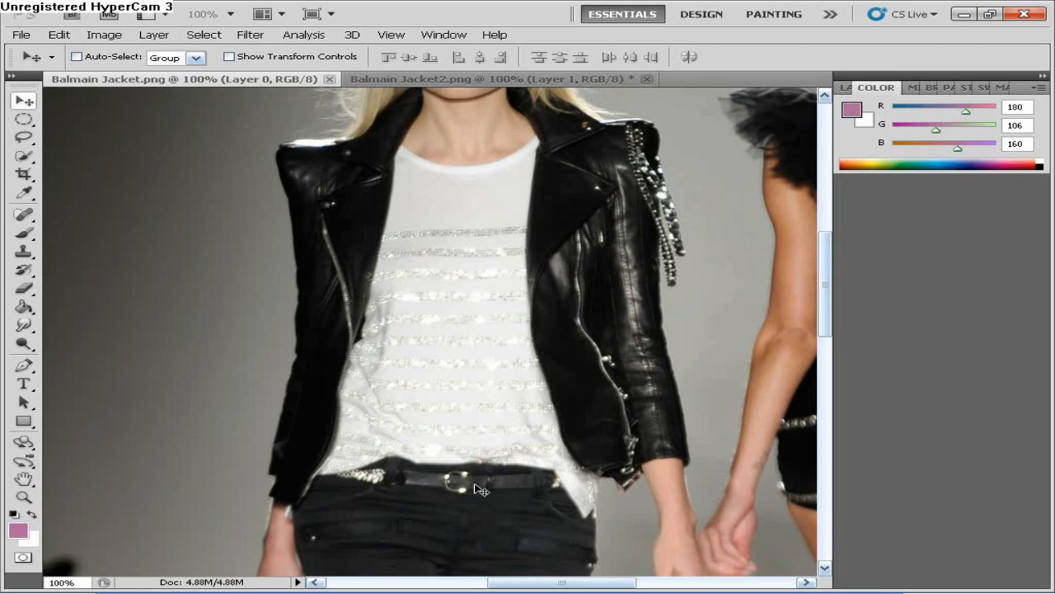
mouse_move(469, 303)
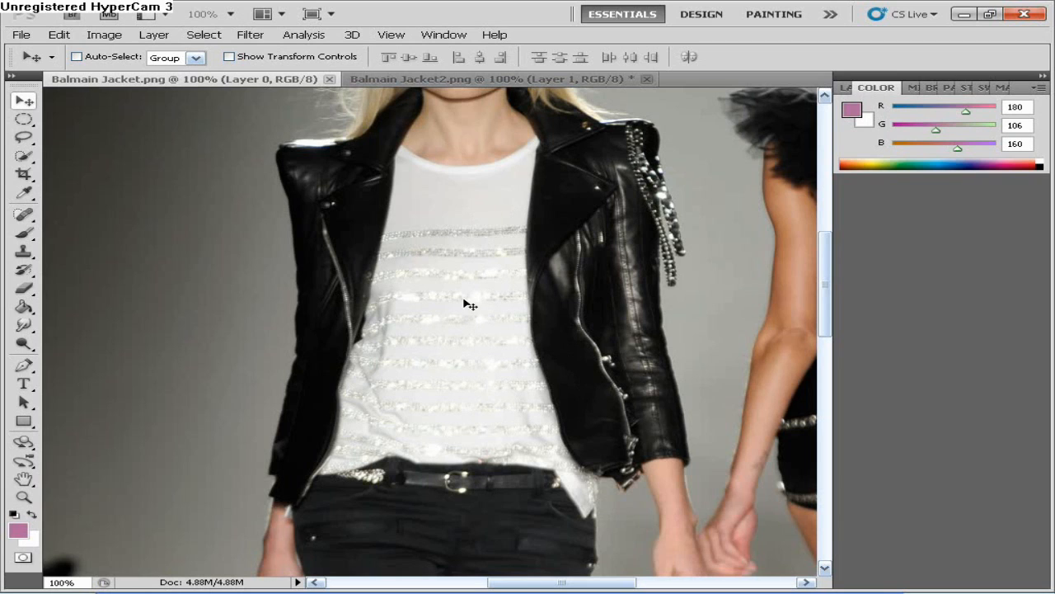
mouse_move(587, 238)
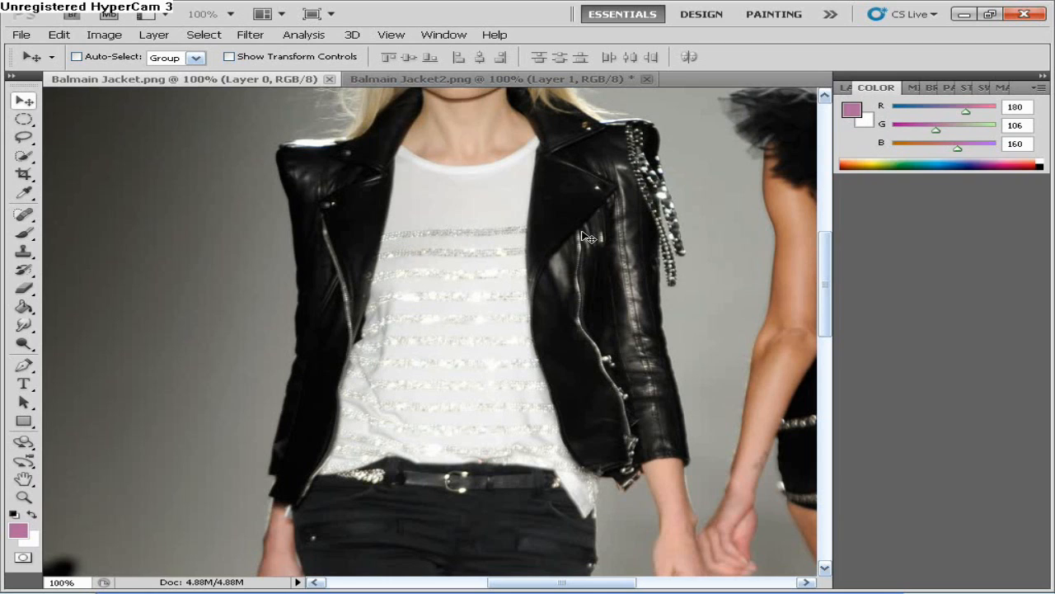
mouse_move(541, 288)
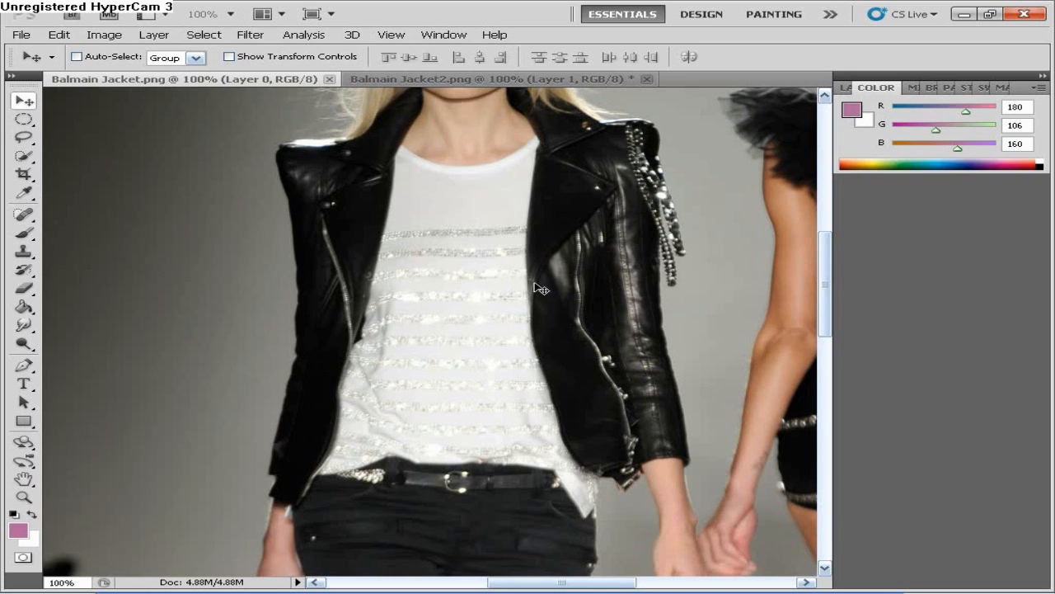
mouse_move(441, 241)
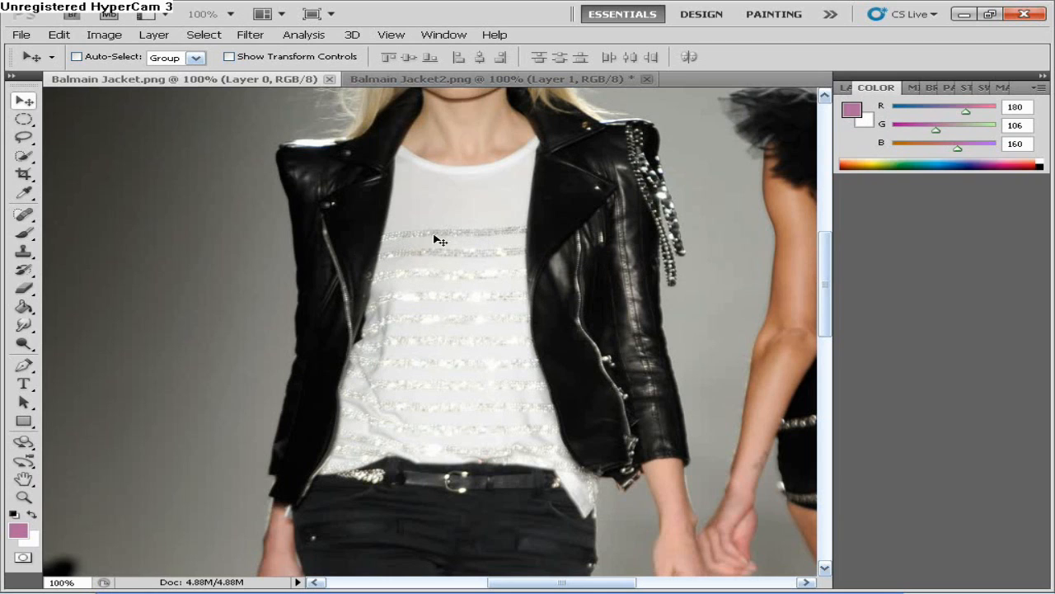
mouse_move(422, 486)
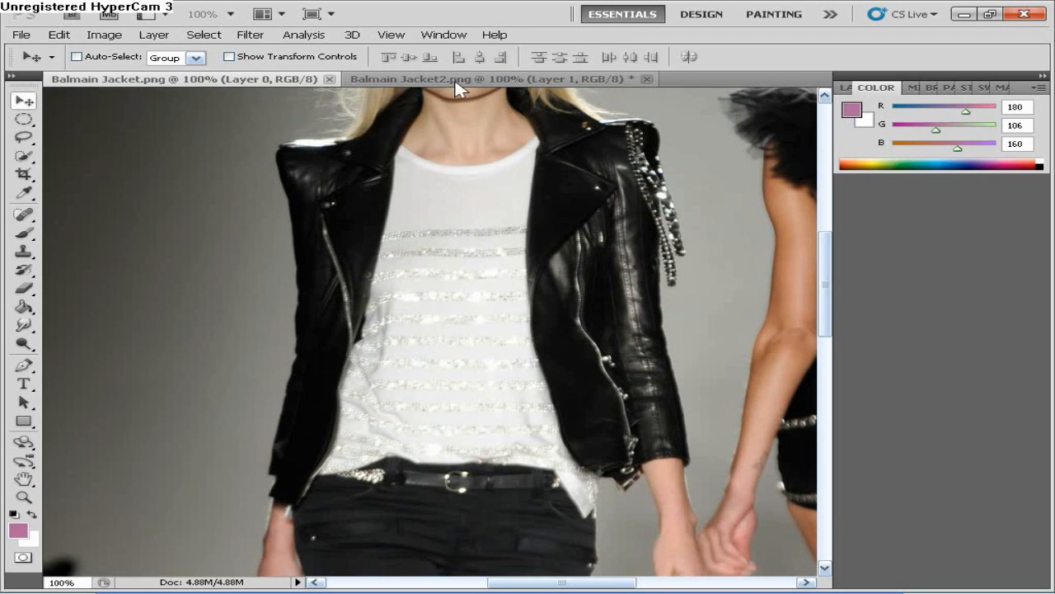
- Return to the Balmain Jacket2.png drawing after reviewing the runway photo
left_click(495, 79)
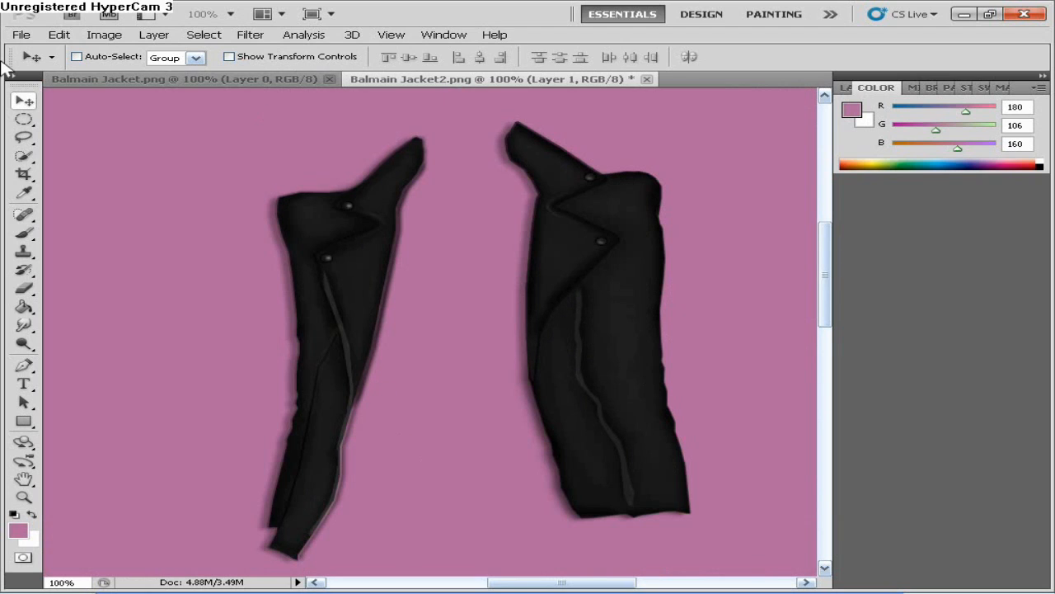